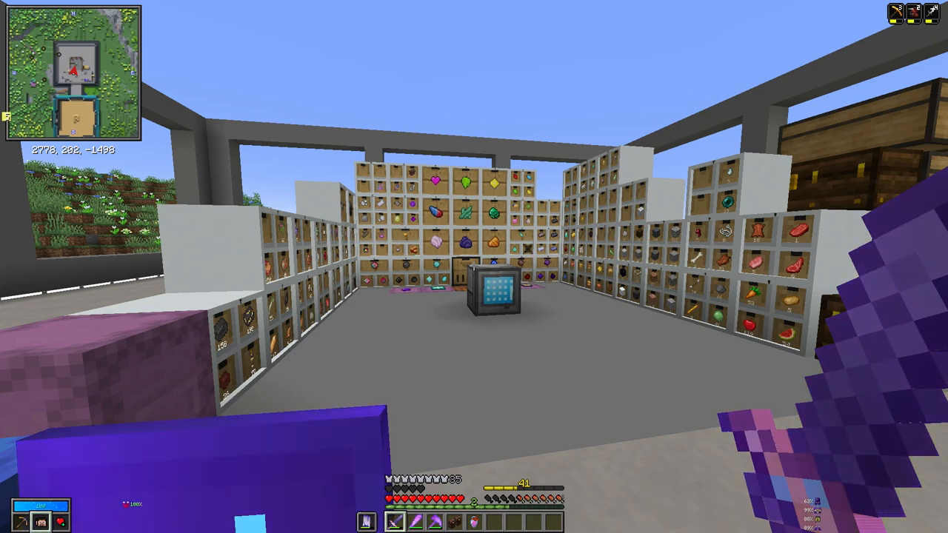
mouse_move(473, 267)
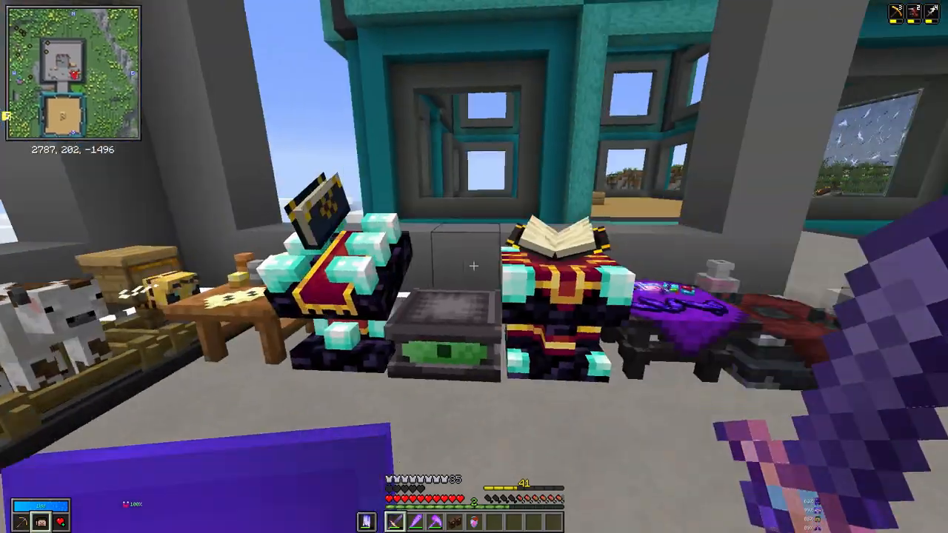
mouse_move(474, 267)
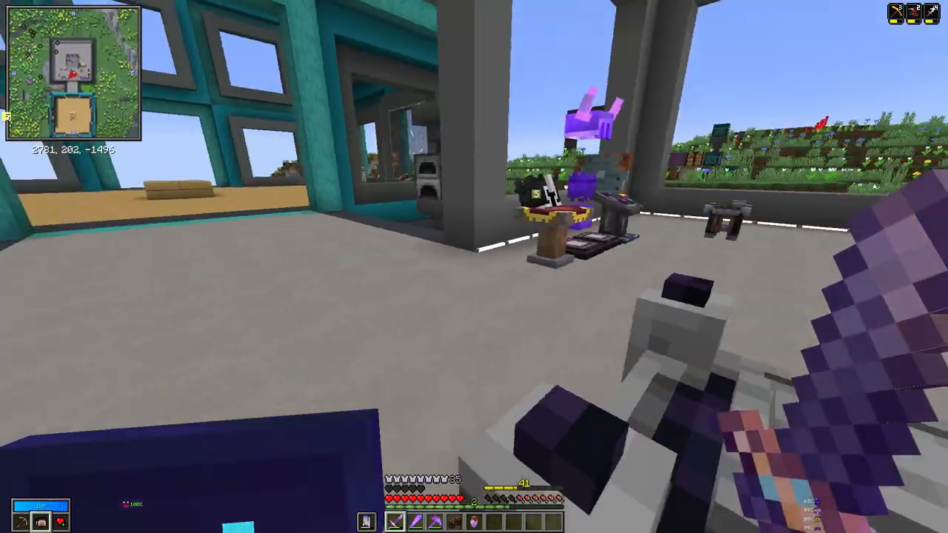
Read the Catalysts quest in the quest book from the inventory
key("e")
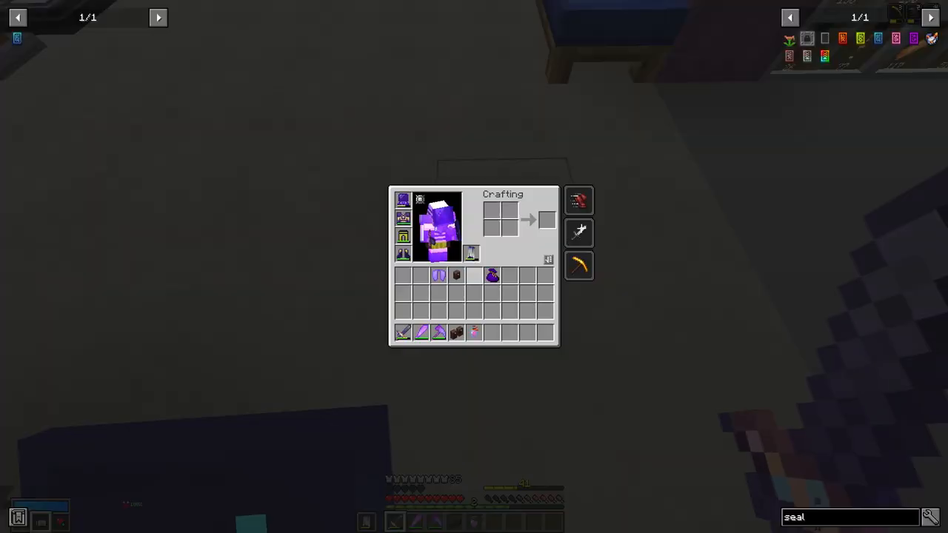
key("Escape")
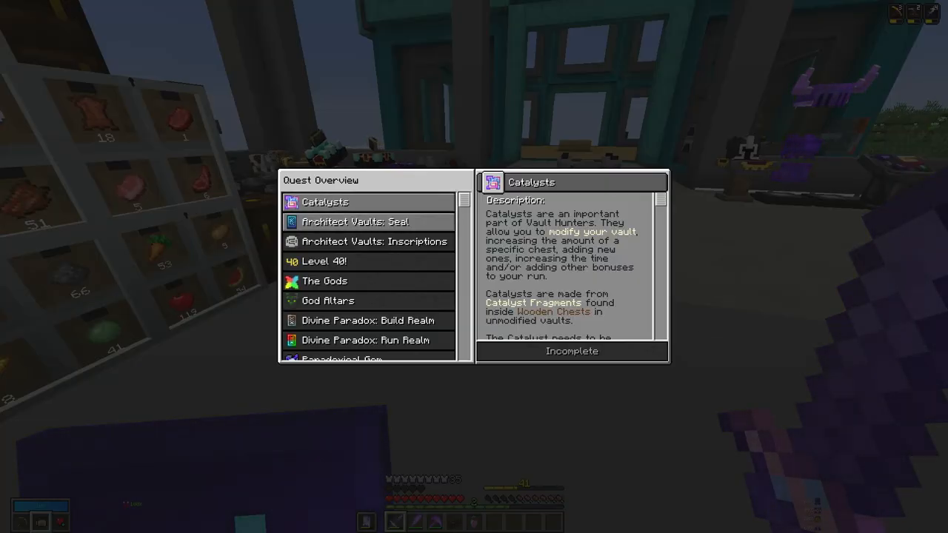
key("Escape")
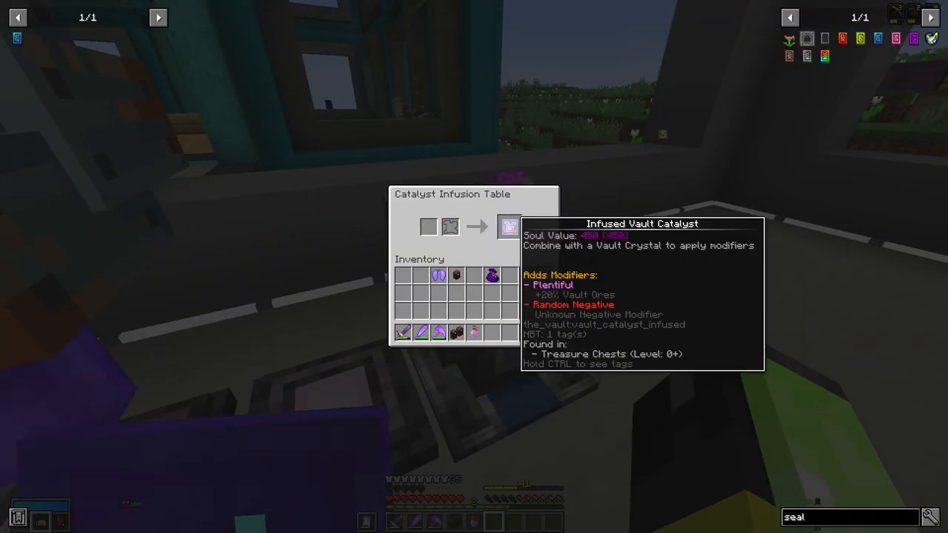
Infuse a vault catalyst with the Plentiful modifier at the Catalyst Infusion Table and recheck the quest
key("Escape")
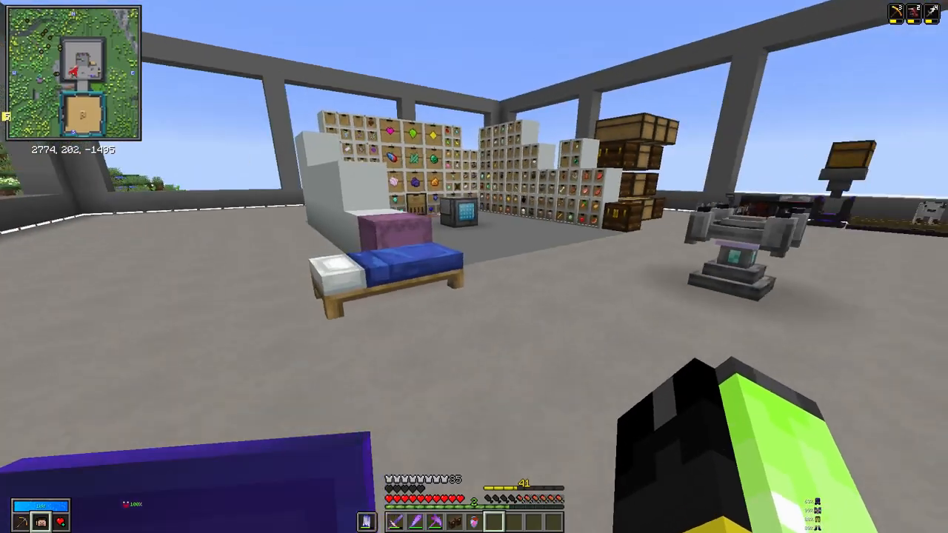
key("e")
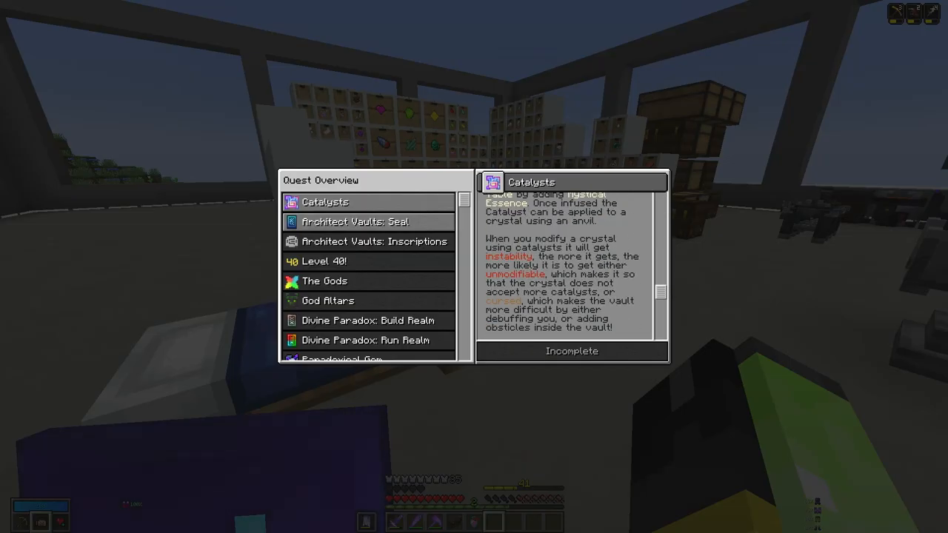
key("Escape")
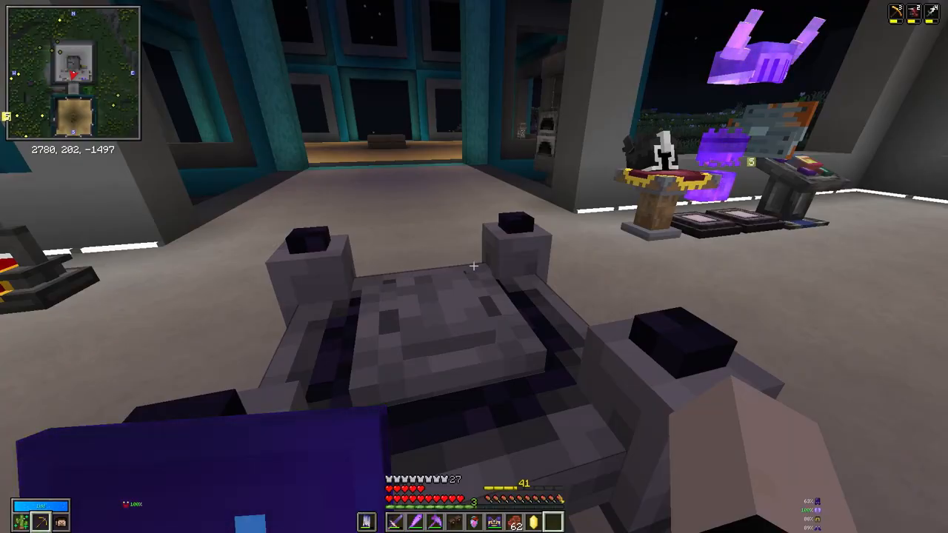
Look up the infused catalyst's recipes in JEI from the inventory
key("e")
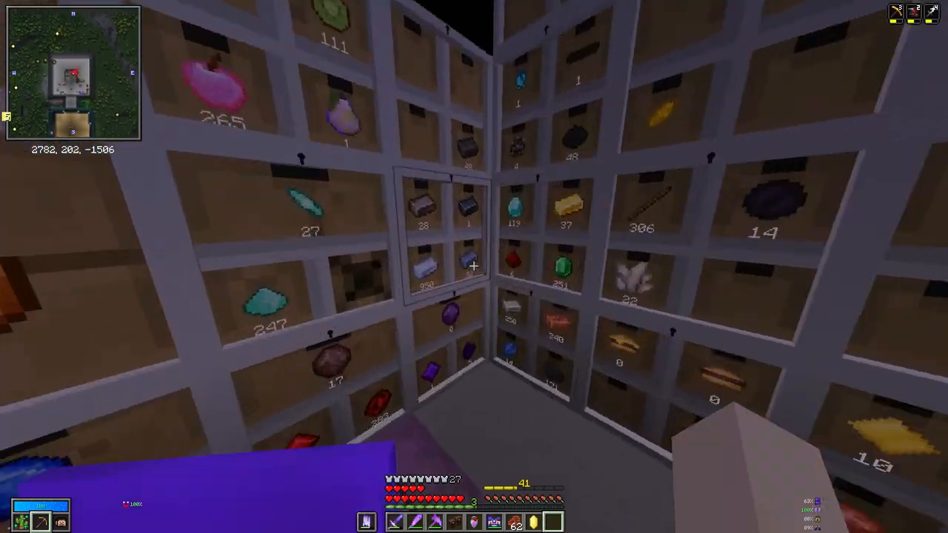
key("e")
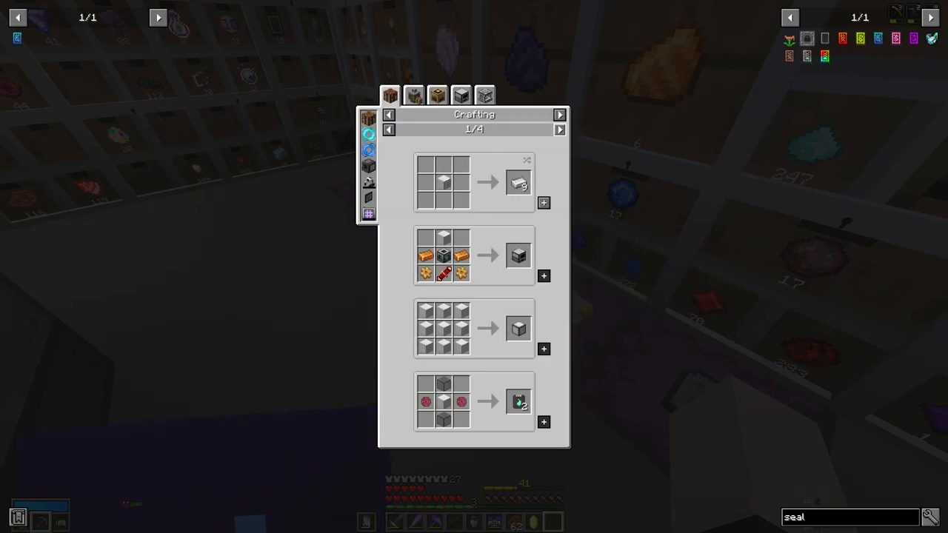
left_click(560, 129)
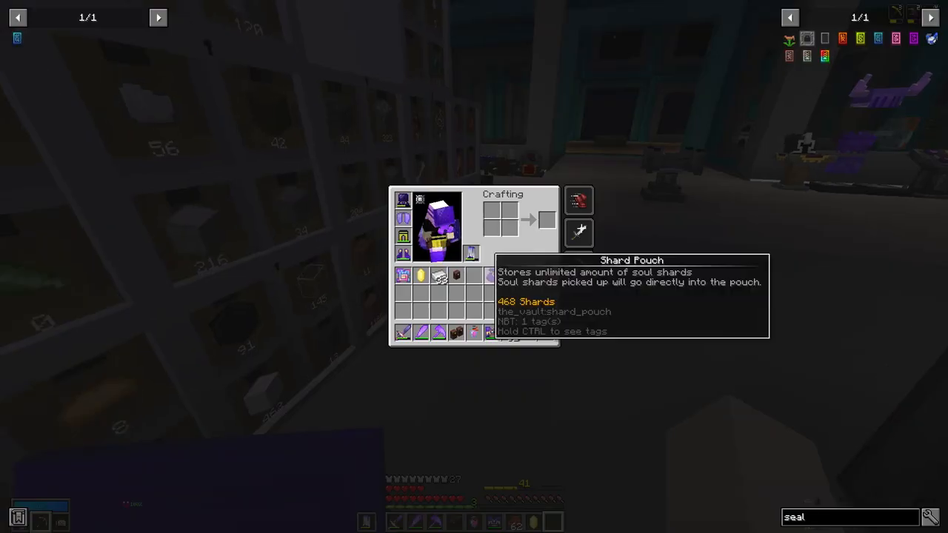
key("Escape")
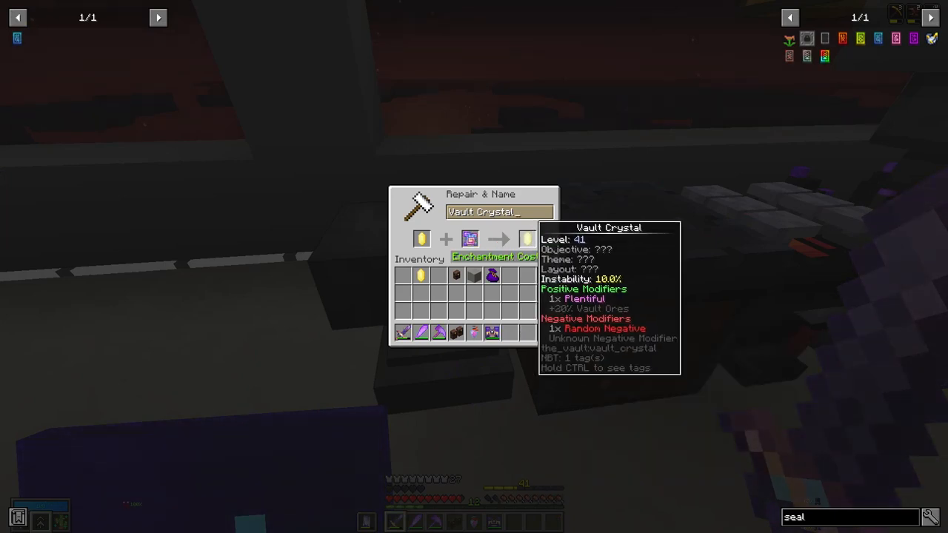
Combine the level 41 vault crystal with the Plentiful catalyst in the anvil and claim the Catalysts quest
key("Escape")
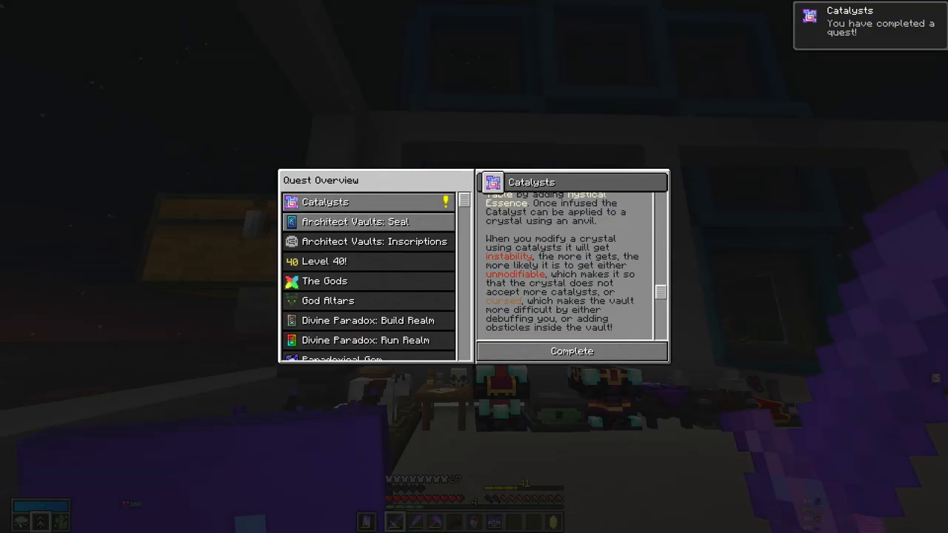
left_click(354, 222)
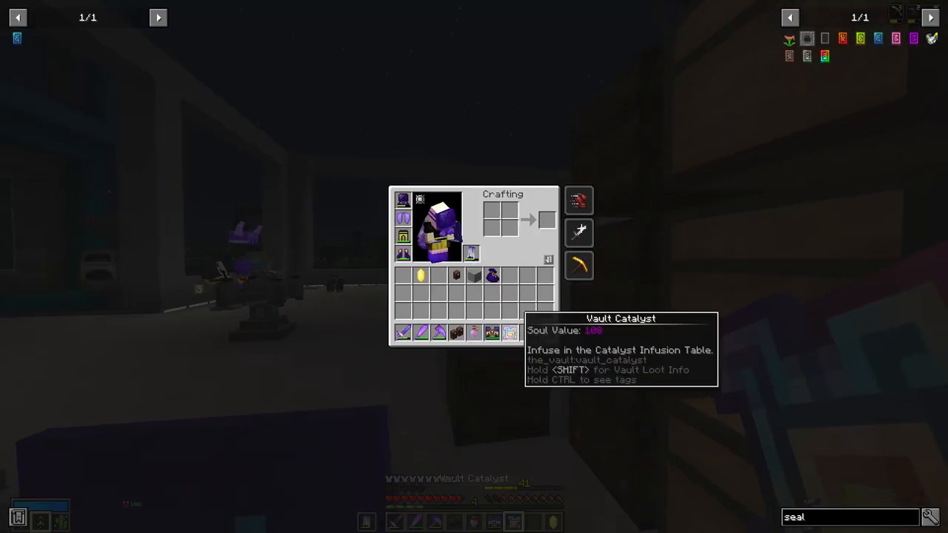
Store the Plentiful level 41 vault crystal in the shulker box after checking the infusion table
key("Escape")
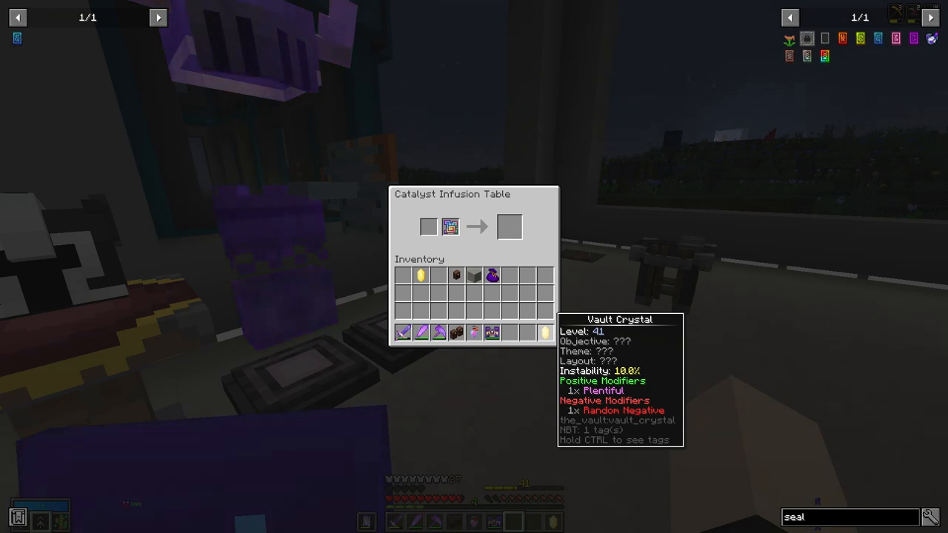
key("Escape")
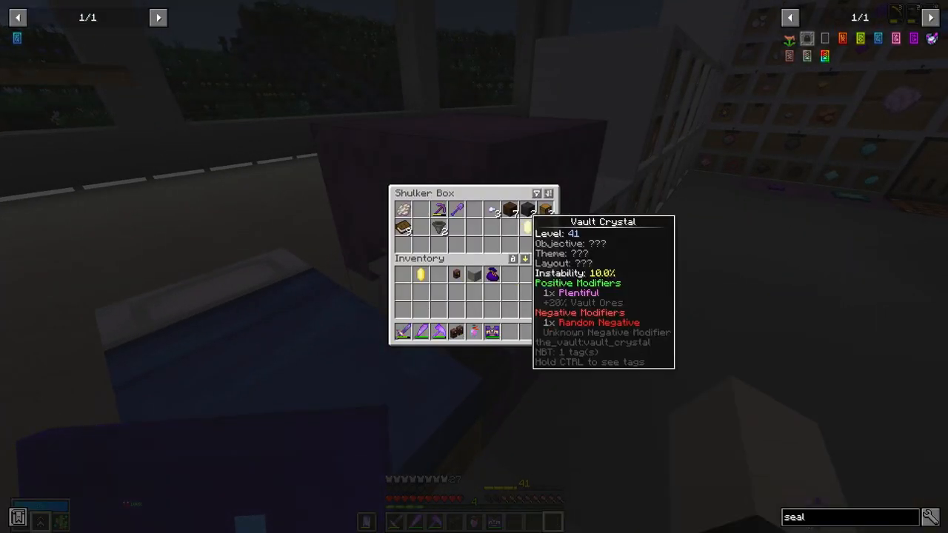
key("Escape")
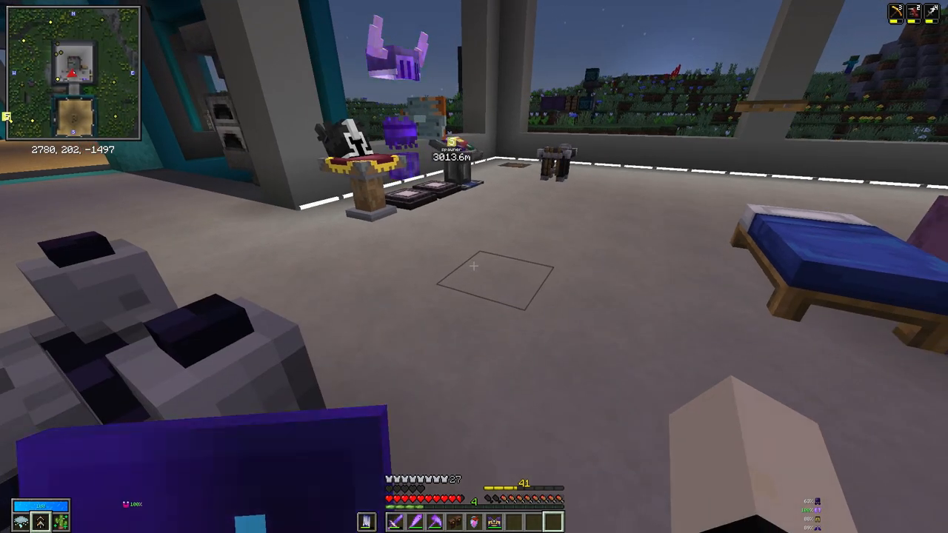
Check the architect seal recipe in JEI and apply the seal to the level 41 crystal in the anvil
key("e")
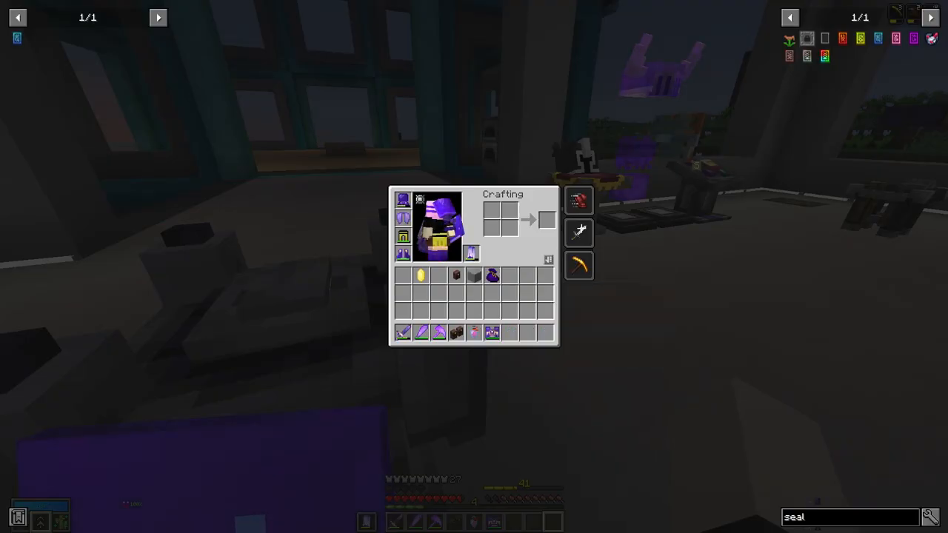
key("Escape")
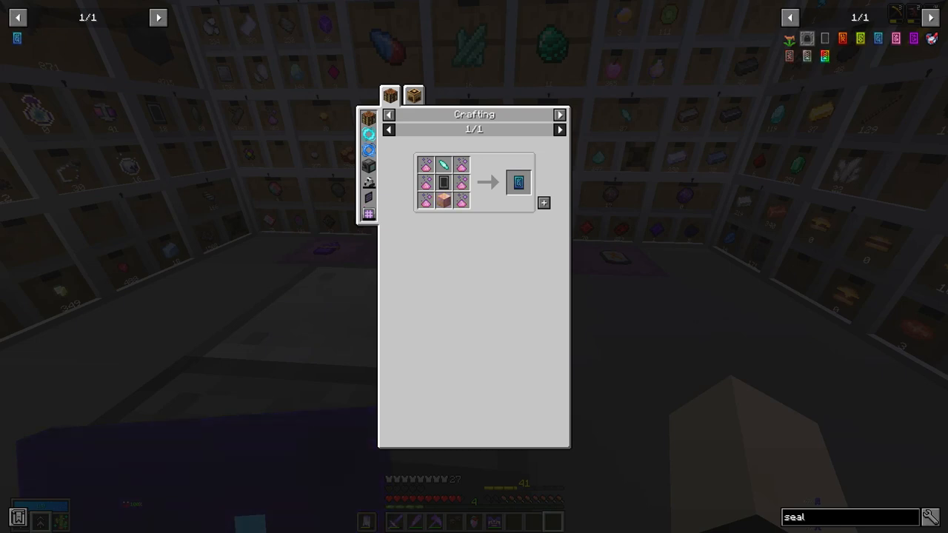
key("Escape")
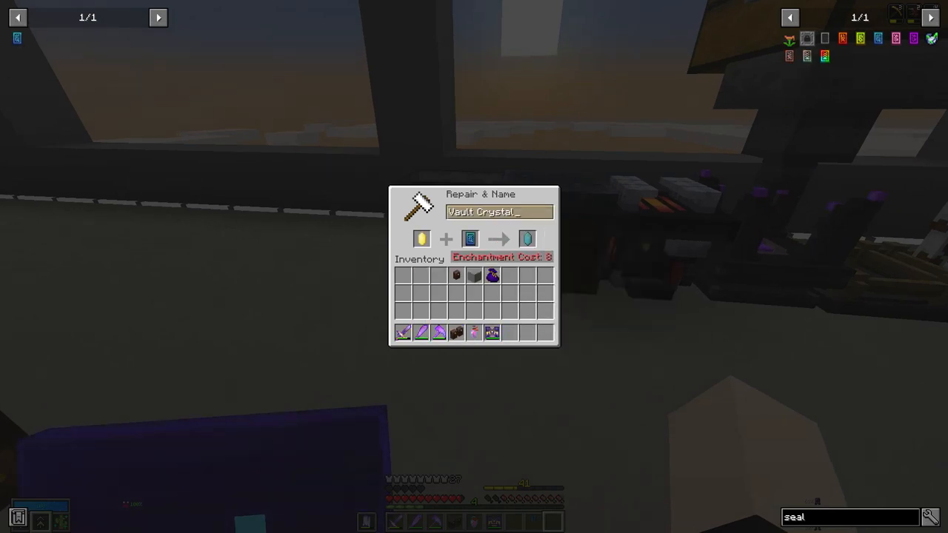
mouse_move(527, 238)
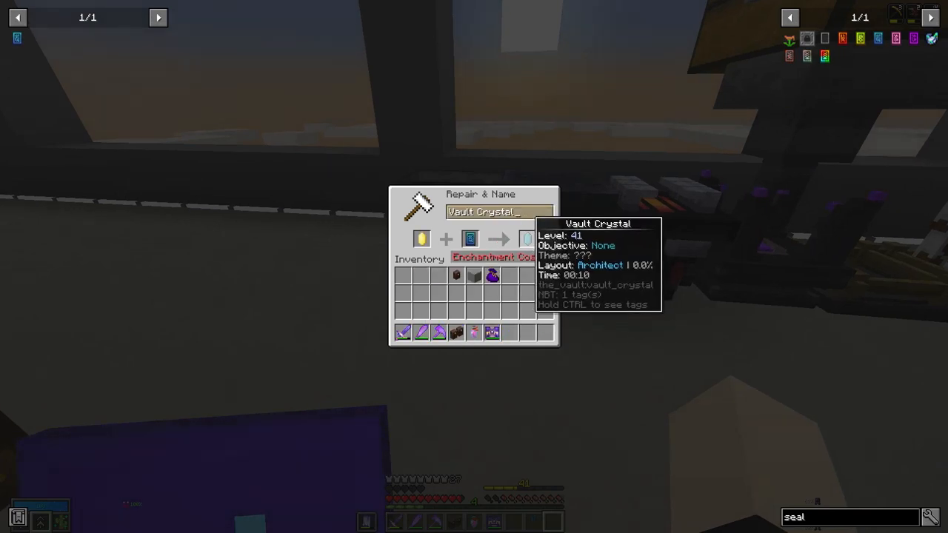
key("Escape")
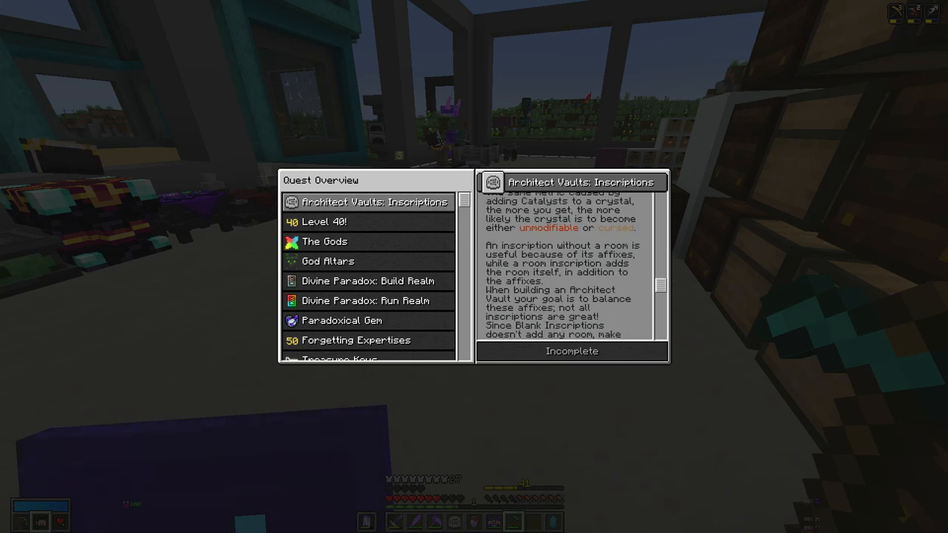
Claim the Level 40! quest and check off The Gods quest task
scroll("down", 3)
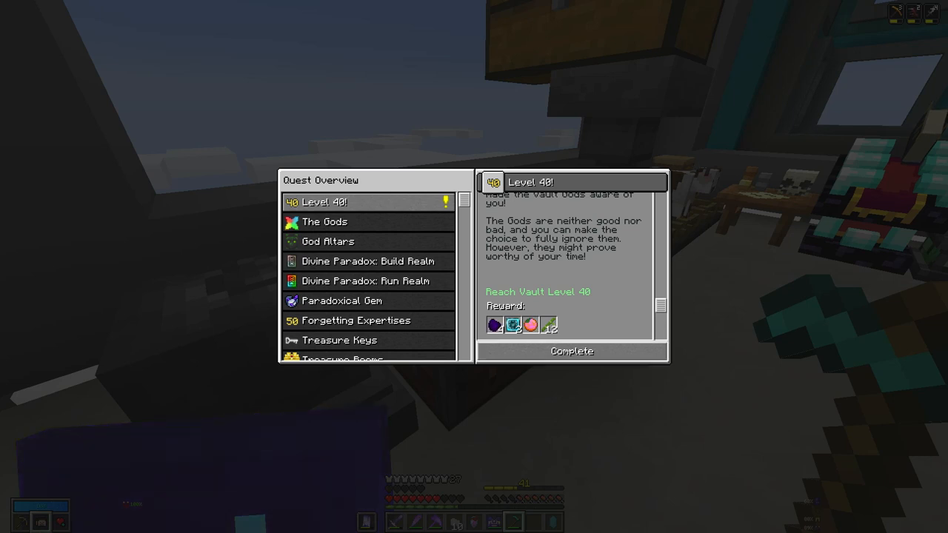
left_click(324, 221)
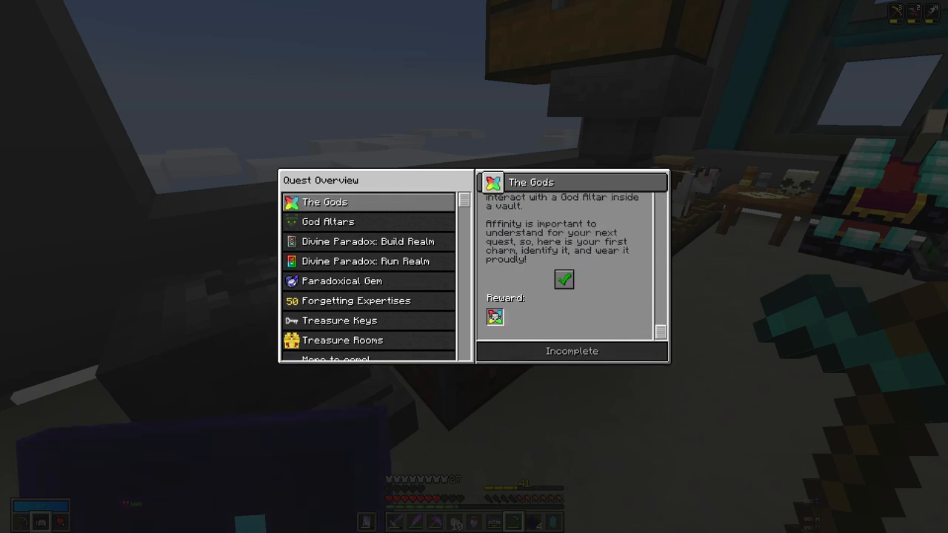
left_click(563, 279)
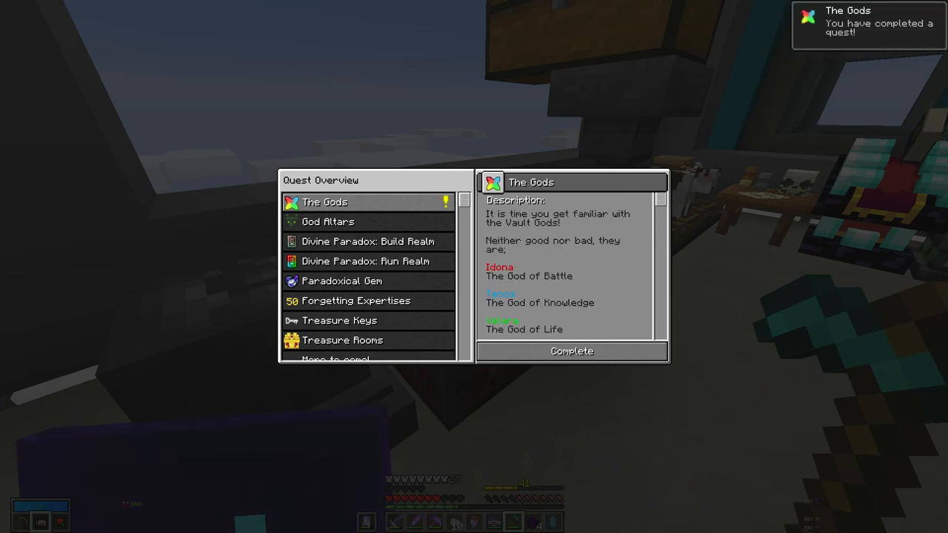
Scroll The Gods quest description down to its Unidentified Noble Charm reward
scroll("down", 3)
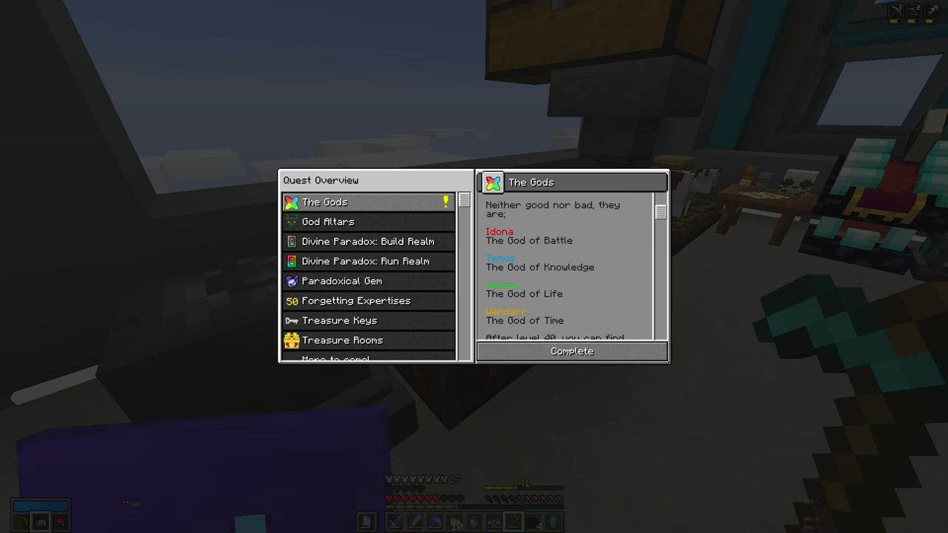
scroll("down", 3)
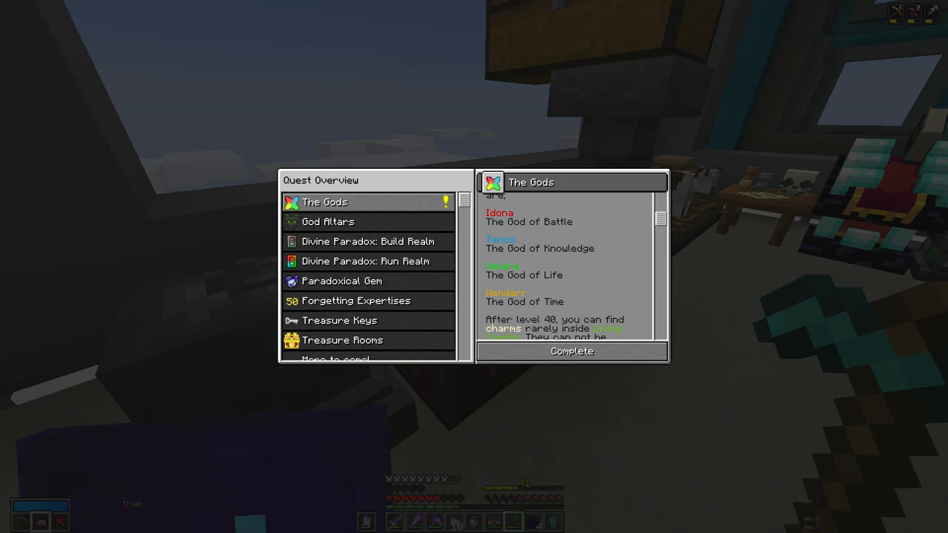
scroll("down", 3)
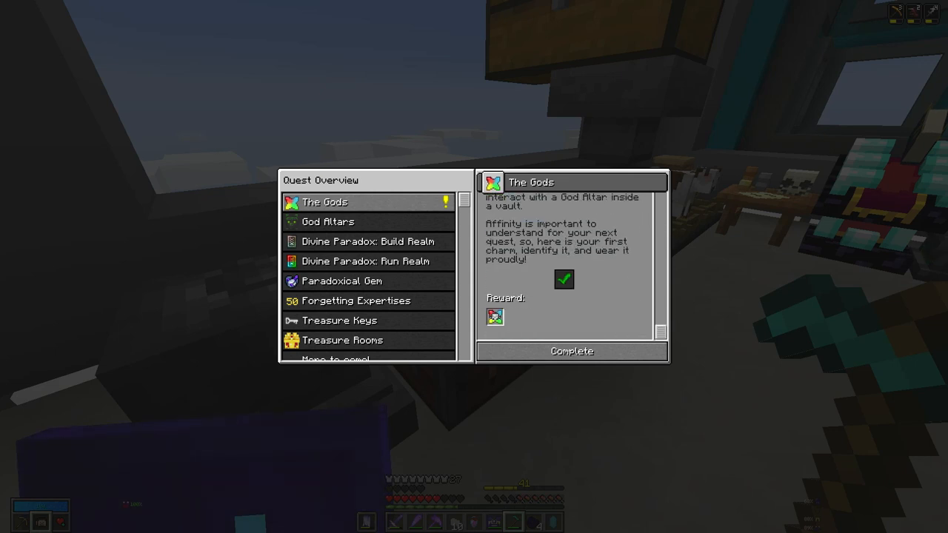
mouse_move(495, 316)
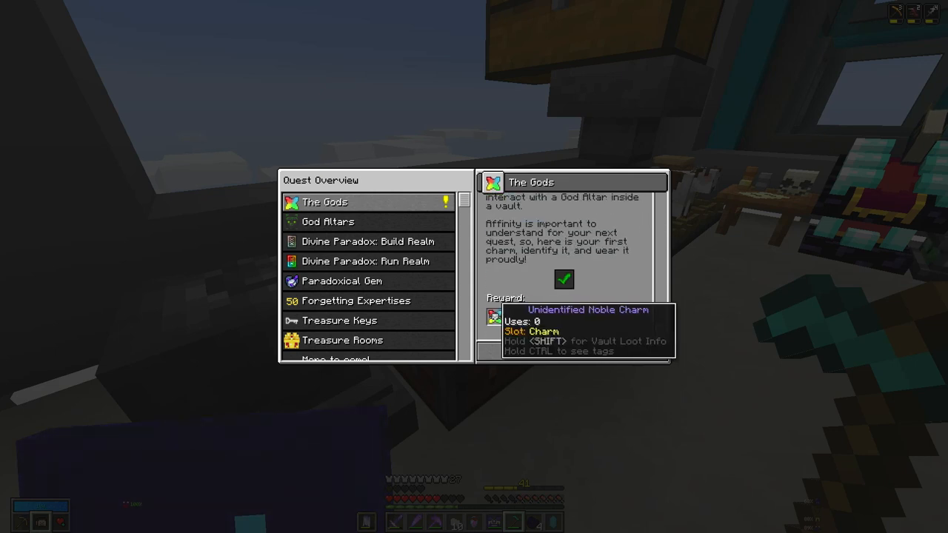
Leave the quests and identify the reward as a Noble Wendarr Charm with 9% Wendarr Affinity
left_click(328, 221)
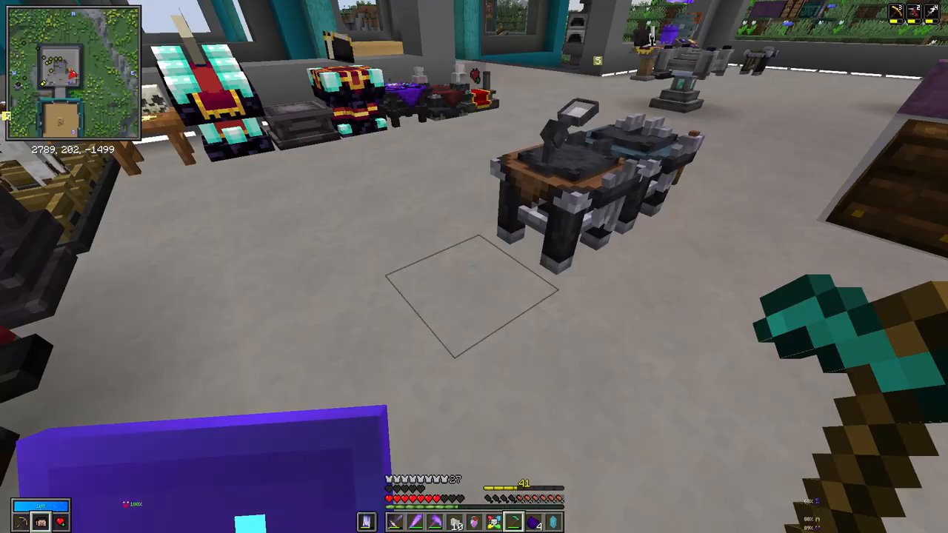
key("e")
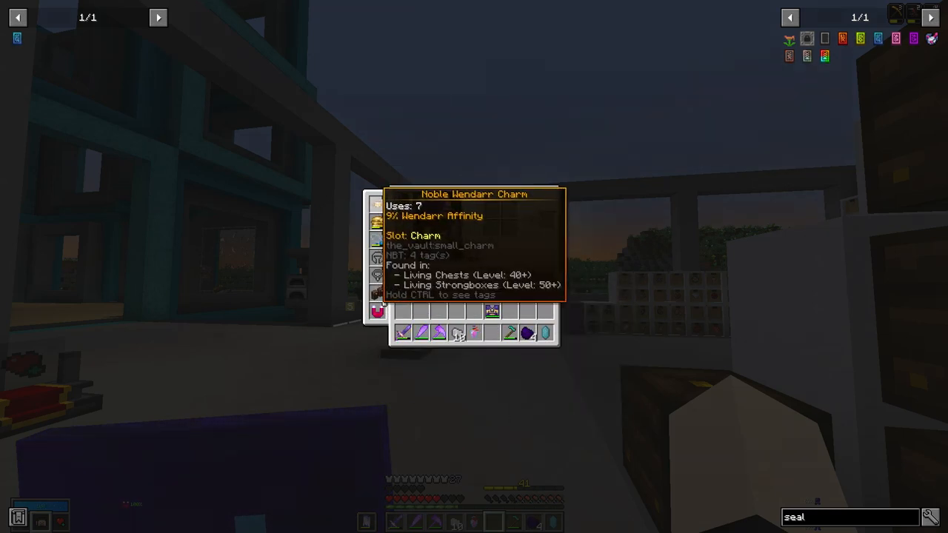
key("Escape")
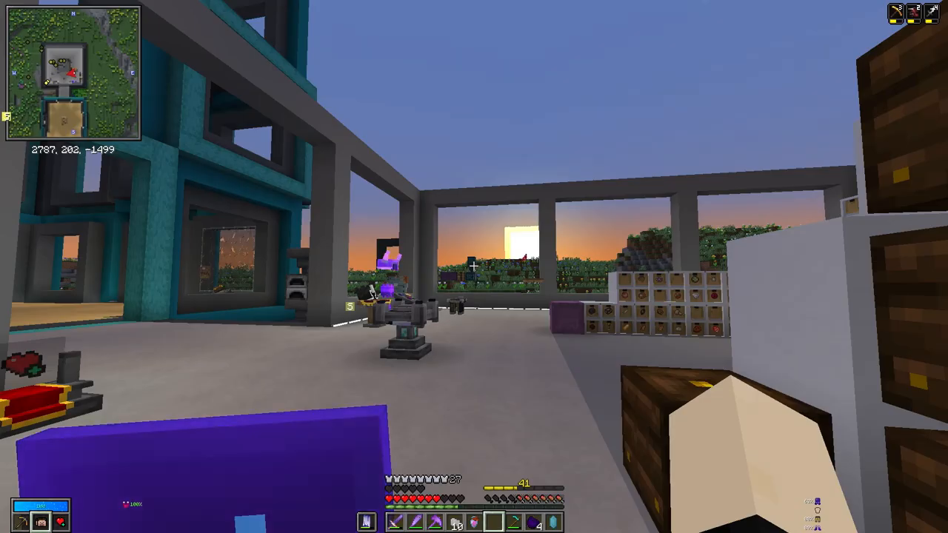
mouse_move(474, 267)
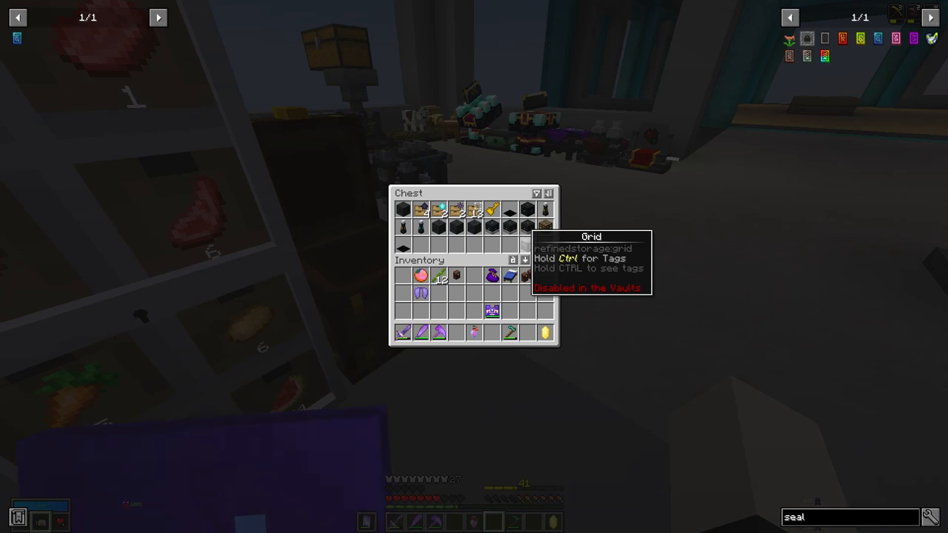
key("Escape")
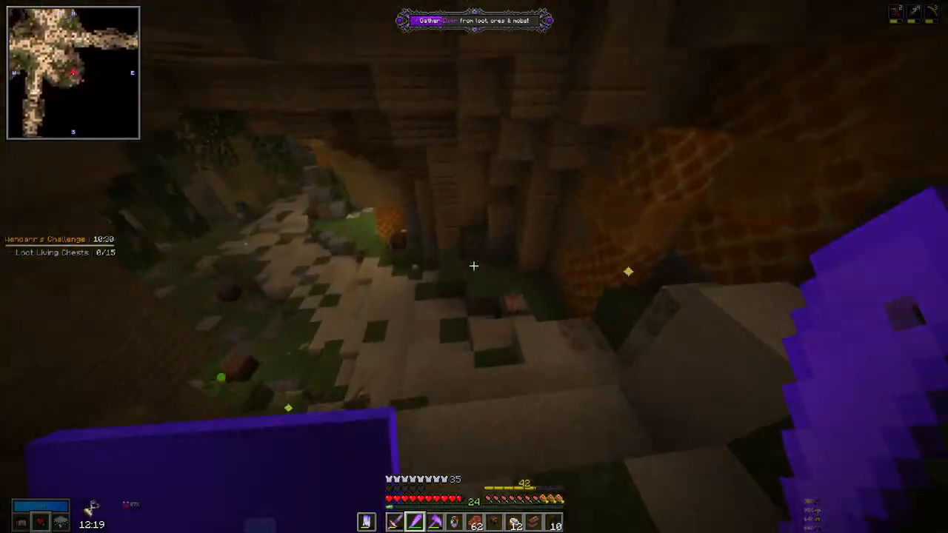
mouse_move(474, 267)
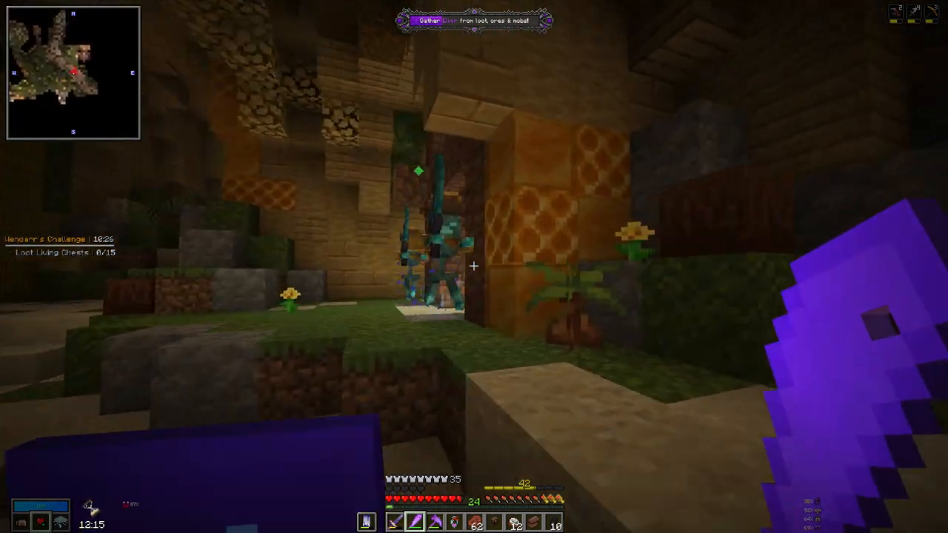
Strike the mobs coming through the doorway during Wendarr's Challenge
left_click(474, 266)
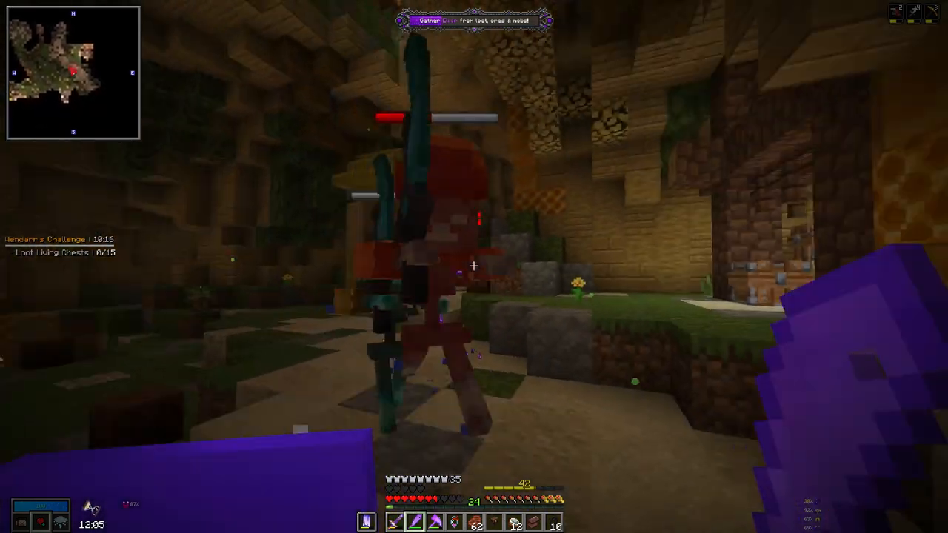
left_click(474, 266)
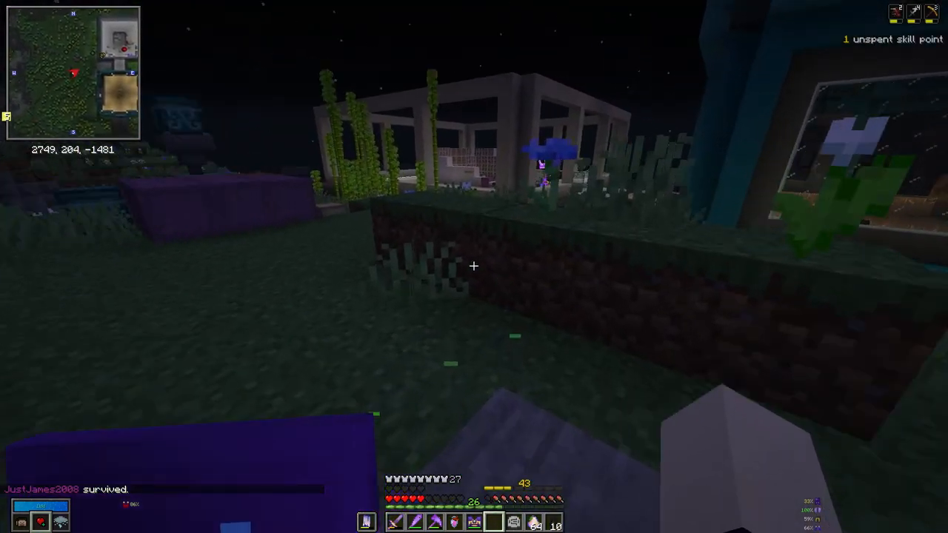
mouse_move(474, 267)
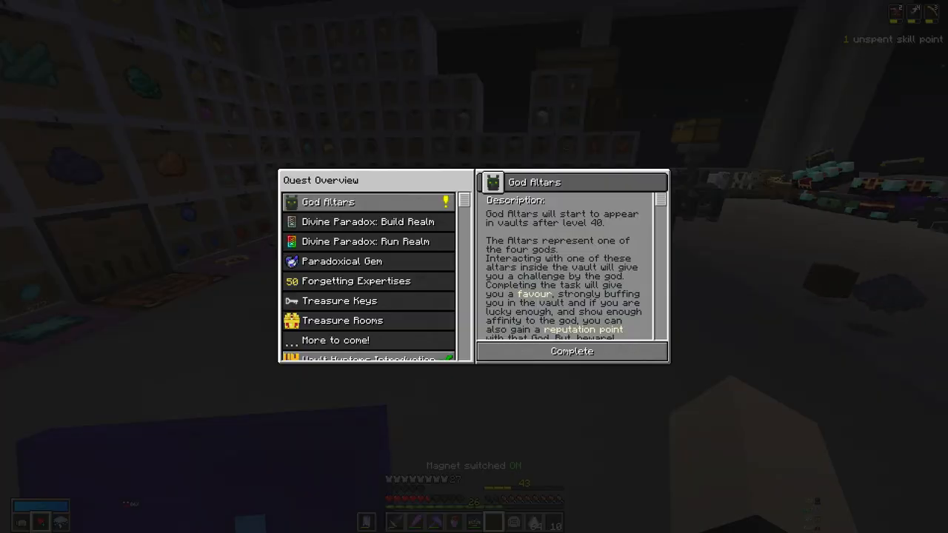
Scroll the quest list from God Altars to Divine Paradox: Build Realm, then leave the quests
scroll("down", 3)
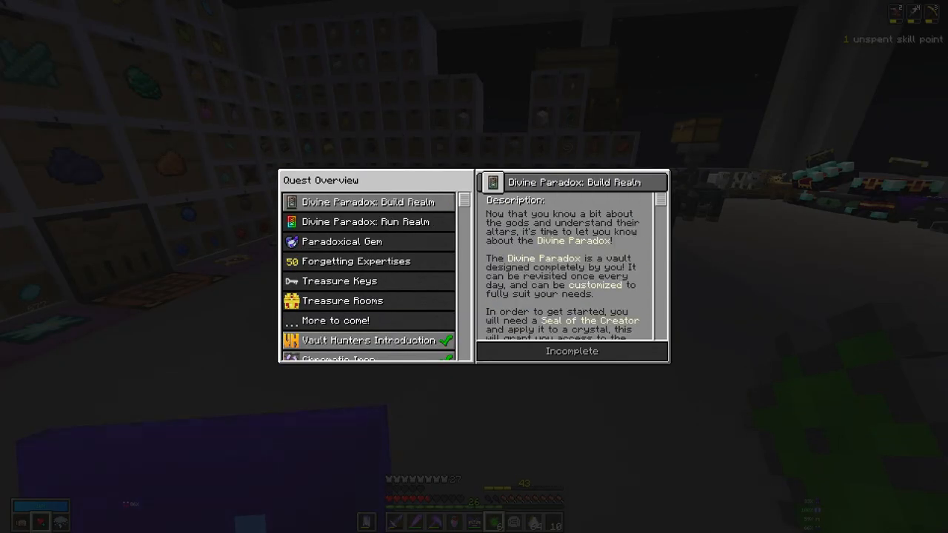
key("Escape")
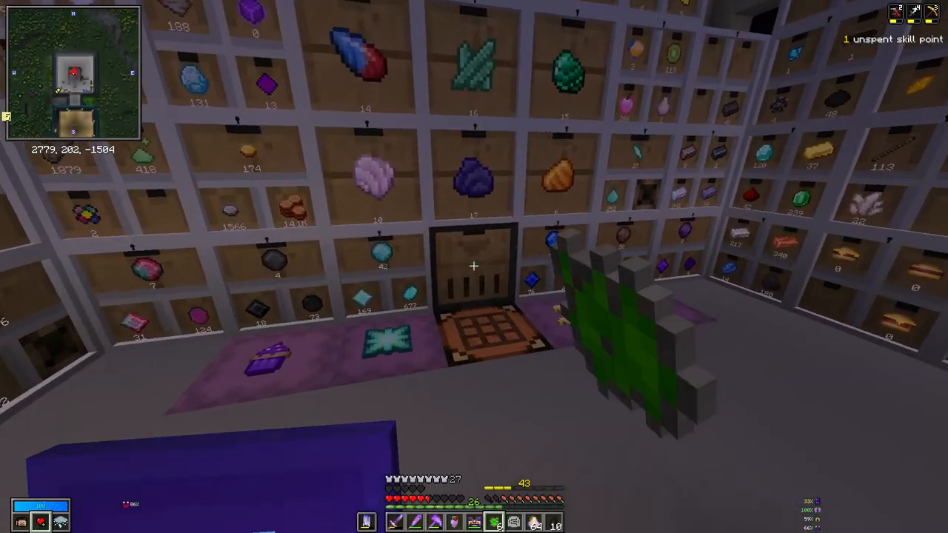
Compare the equipped shield with stored Vault gear in the inventory
key("e")
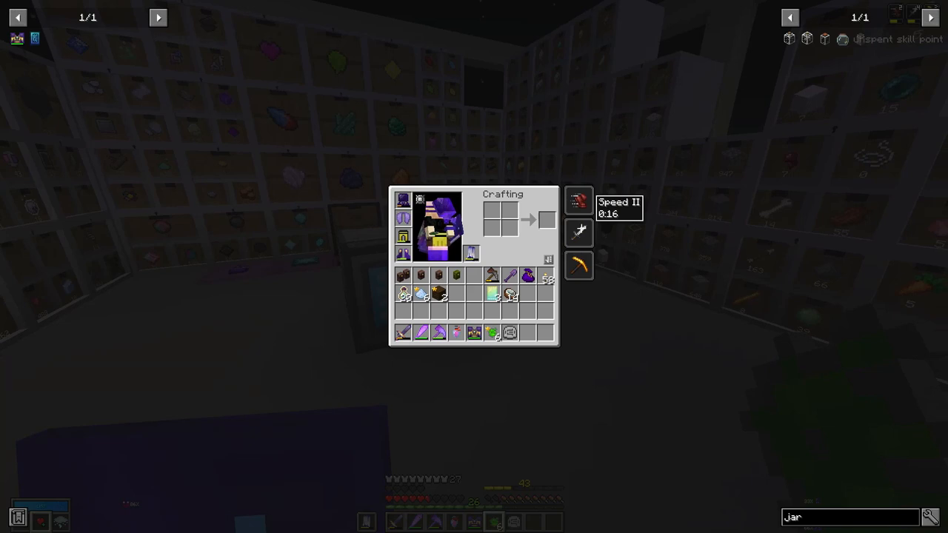
key("Escape")
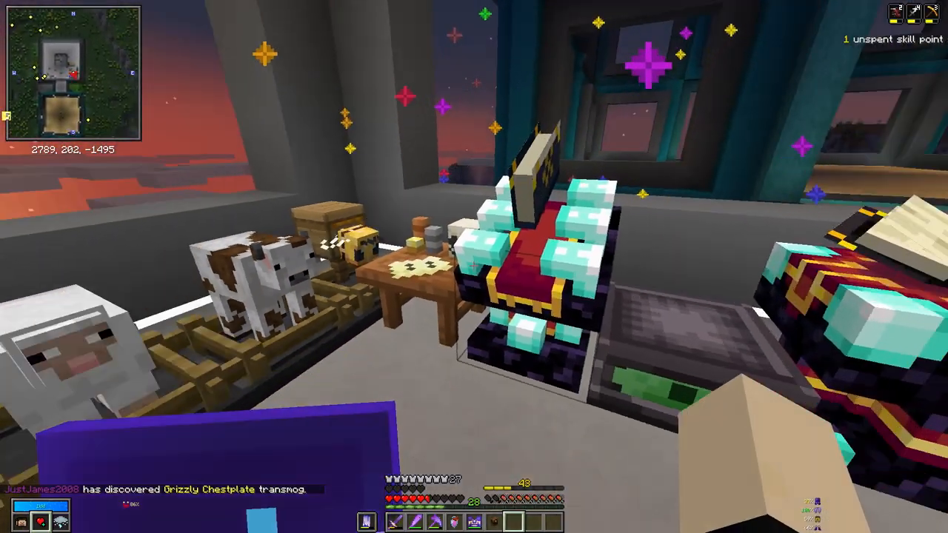
key("e")
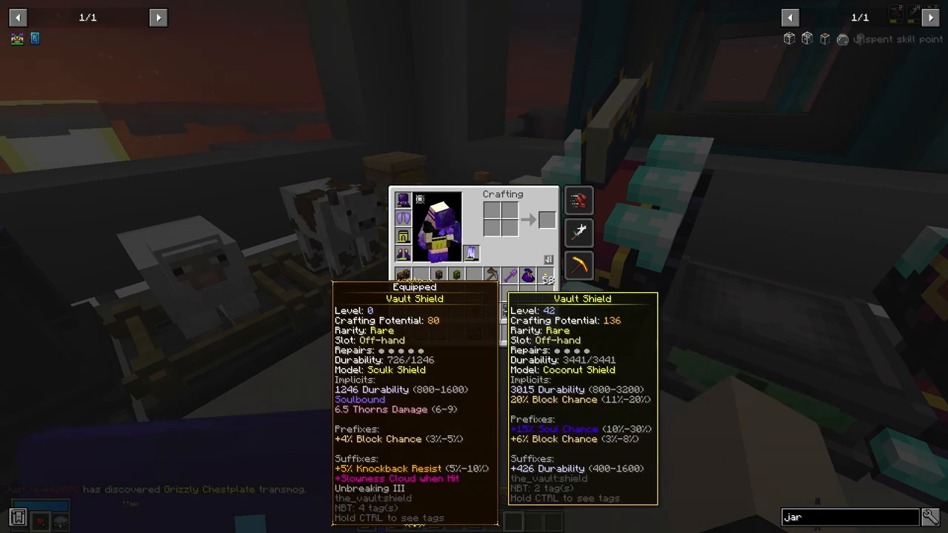
key("Escape")
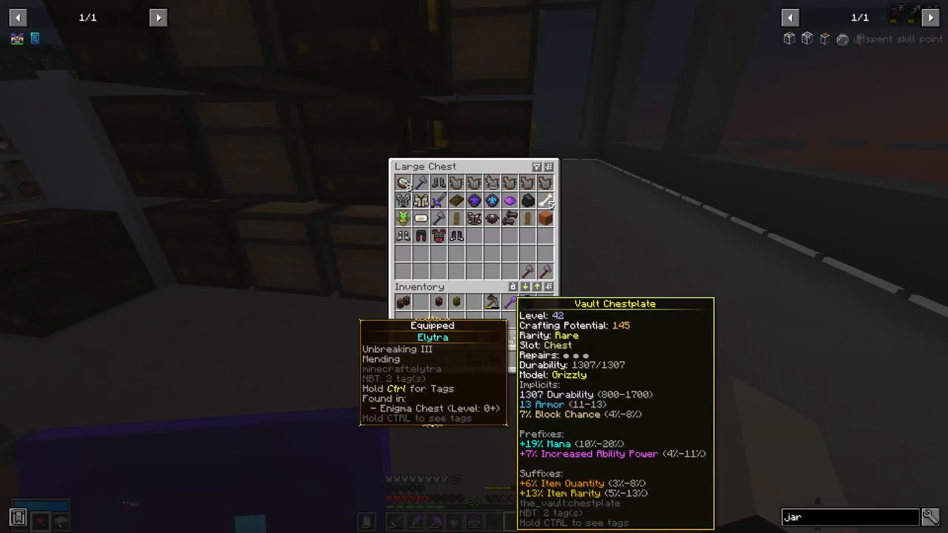
Check the Vault Chestplate in the large chest and browse gems like Alexandrite in the storage Grid
key("Escape")
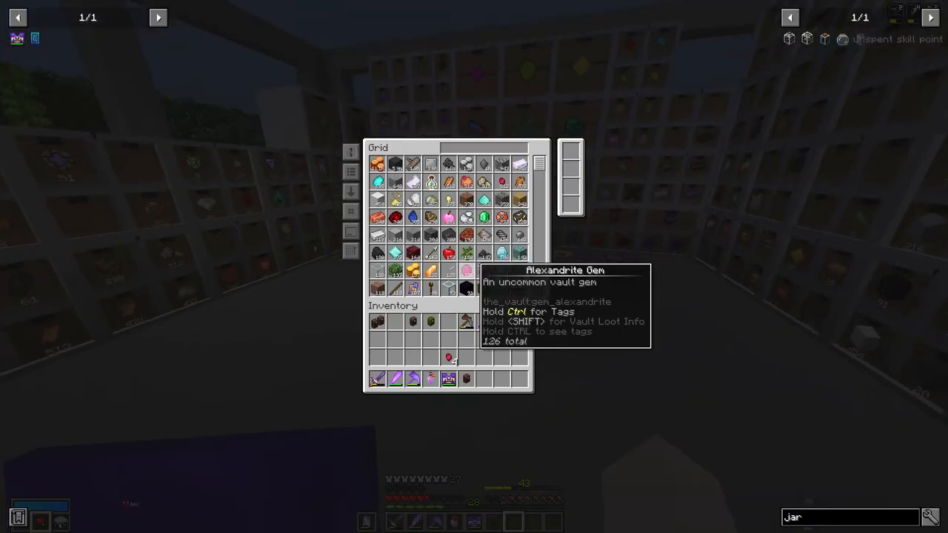
key("Escape")
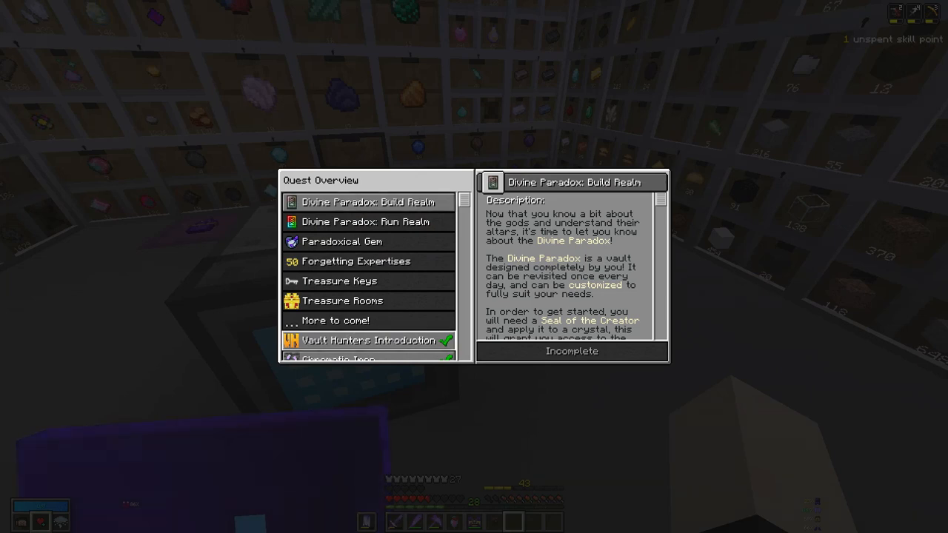
scroll("down", 3)
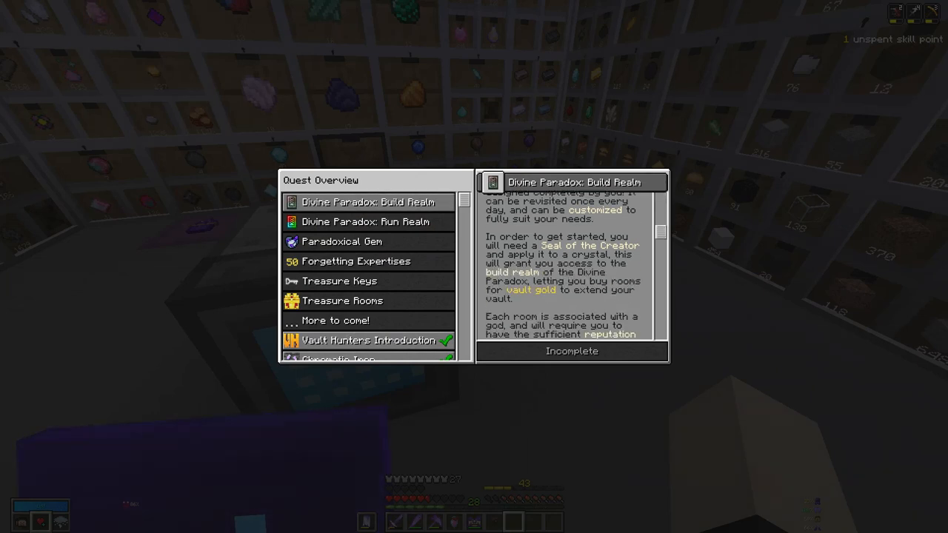
scroll("down", 3)
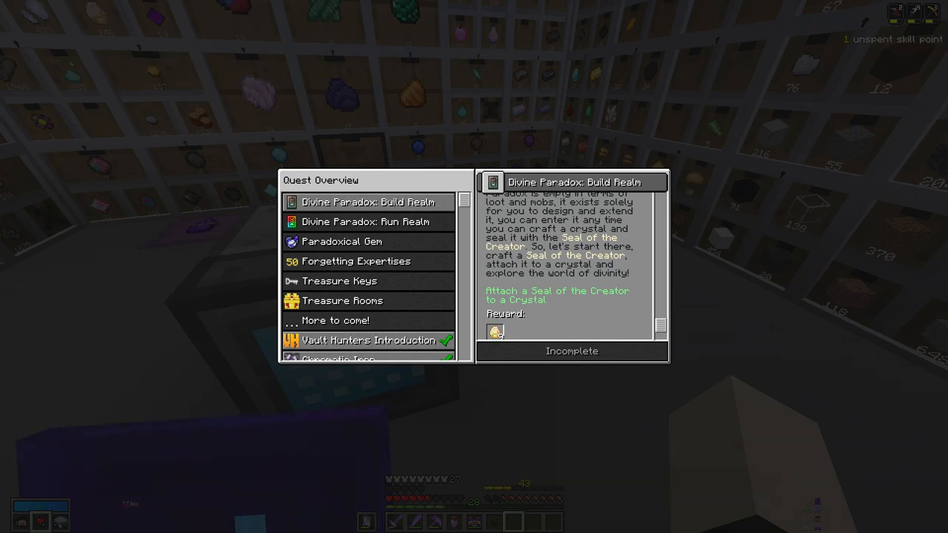
key("Escape")
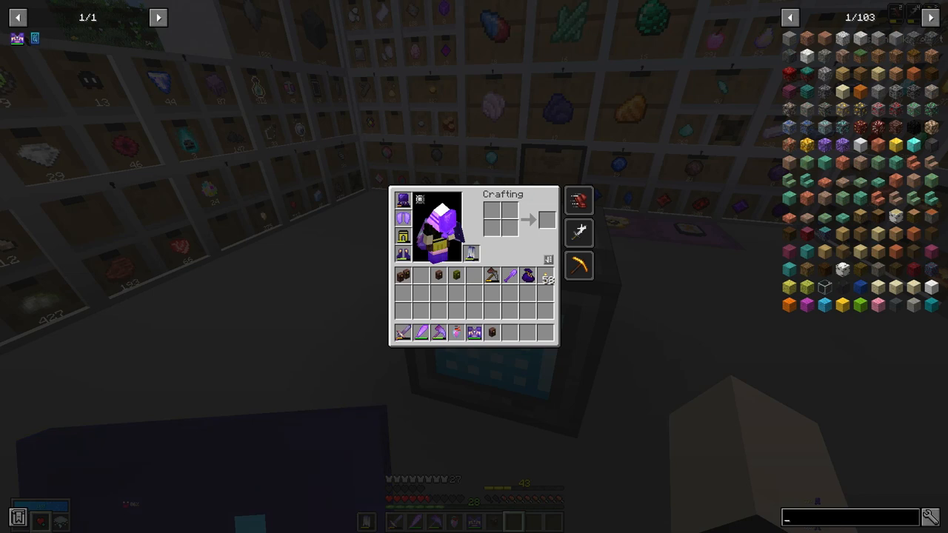
Search JEI for 'seal of' after clearing the earlier 'DIV' search
type("DIV")
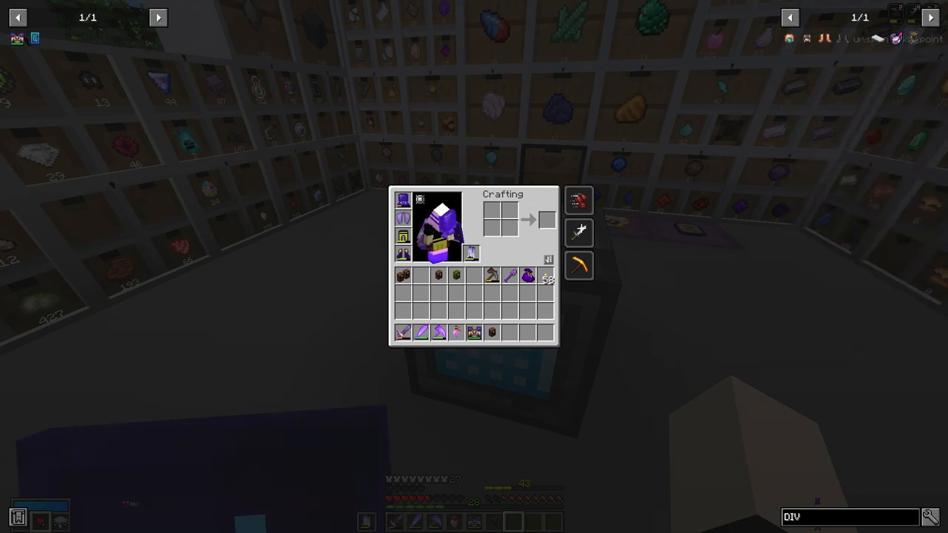
key("Escape")
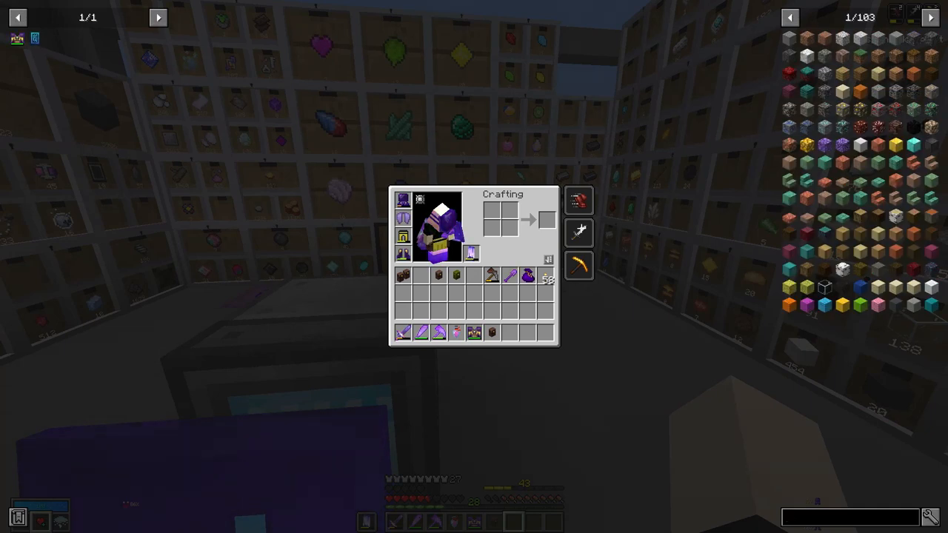
type("seal")
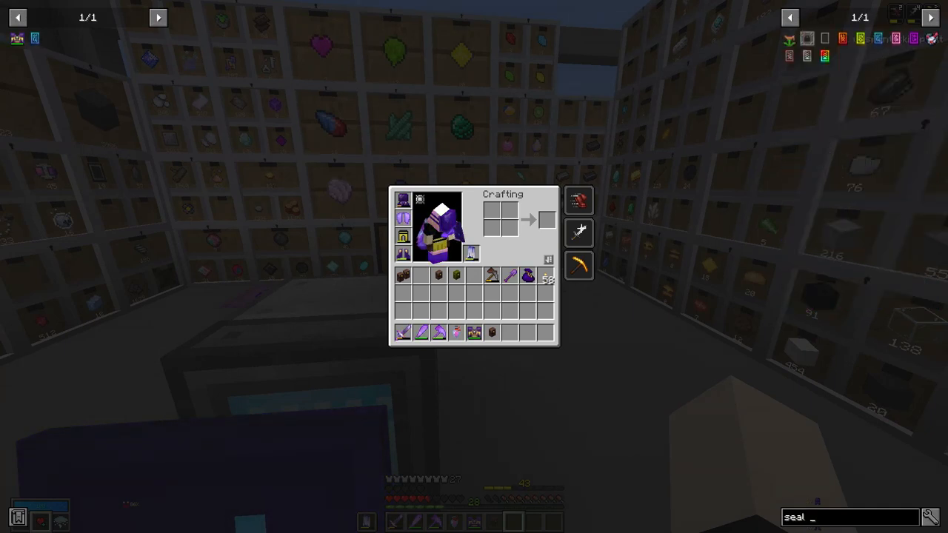
type("of")
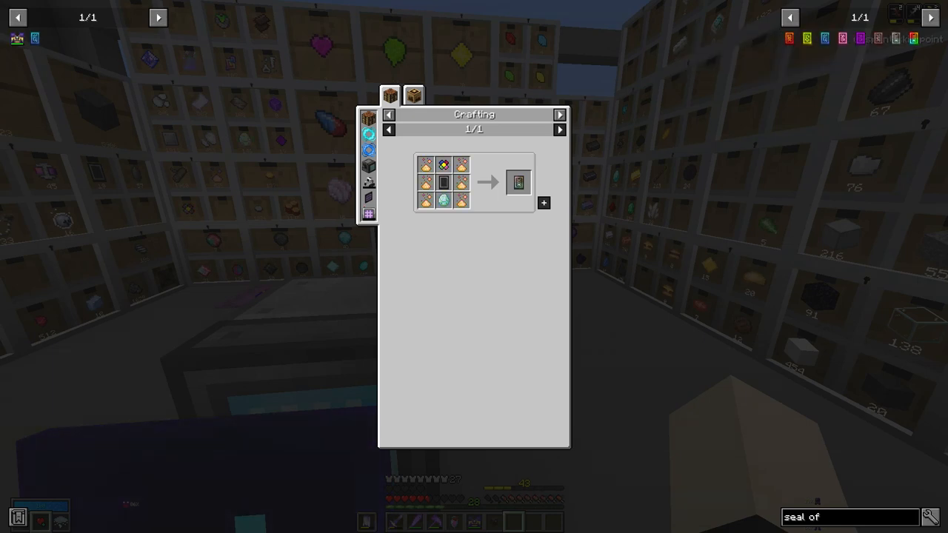
View the Seal of the Creator recipe and another matching seal recipe
key("Escape")
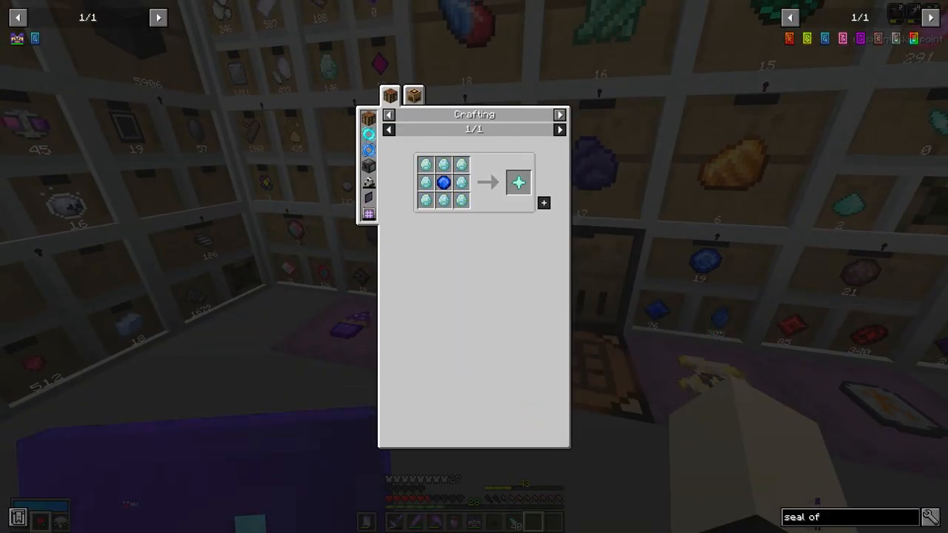
key("Escape")
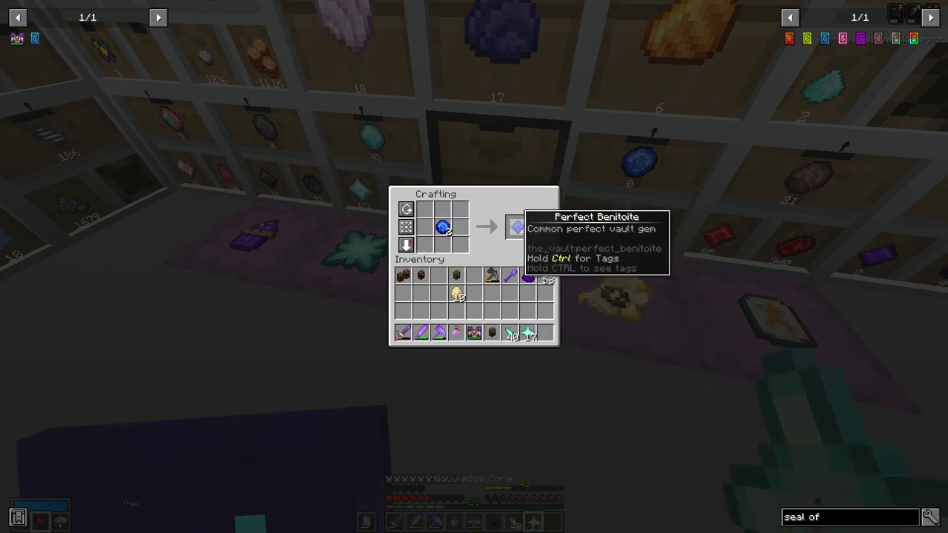
Stash the teal stars in the shulker box, then check the chest of Thermo Generators
key("Escape")
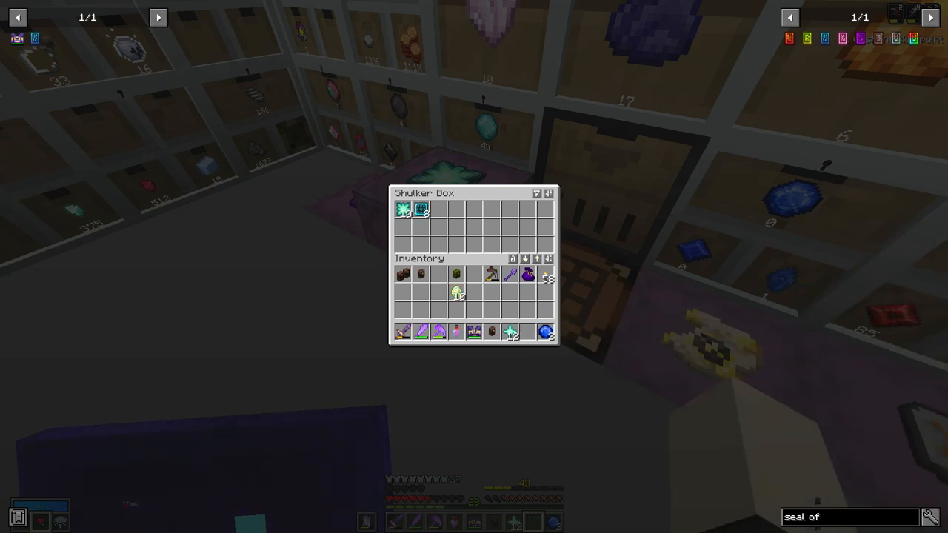
key("Escape")
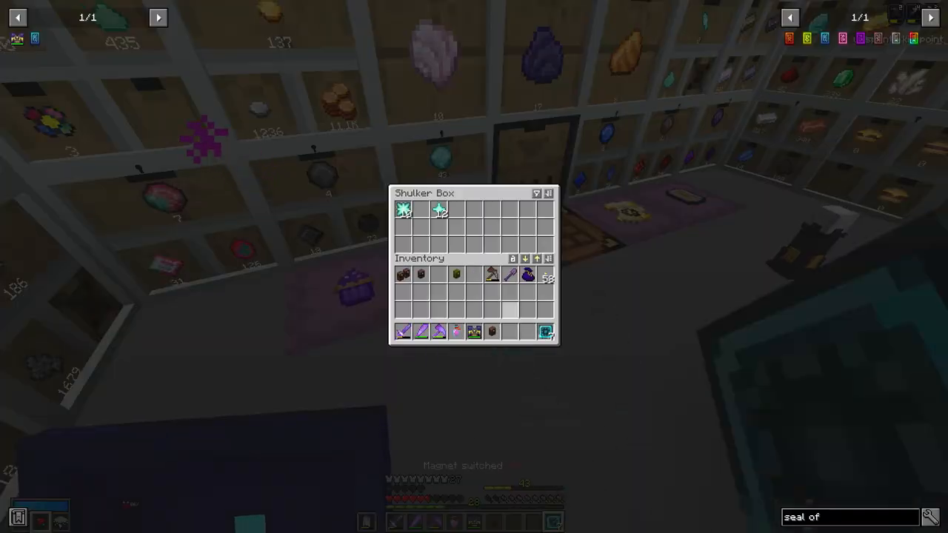
key("Escape")
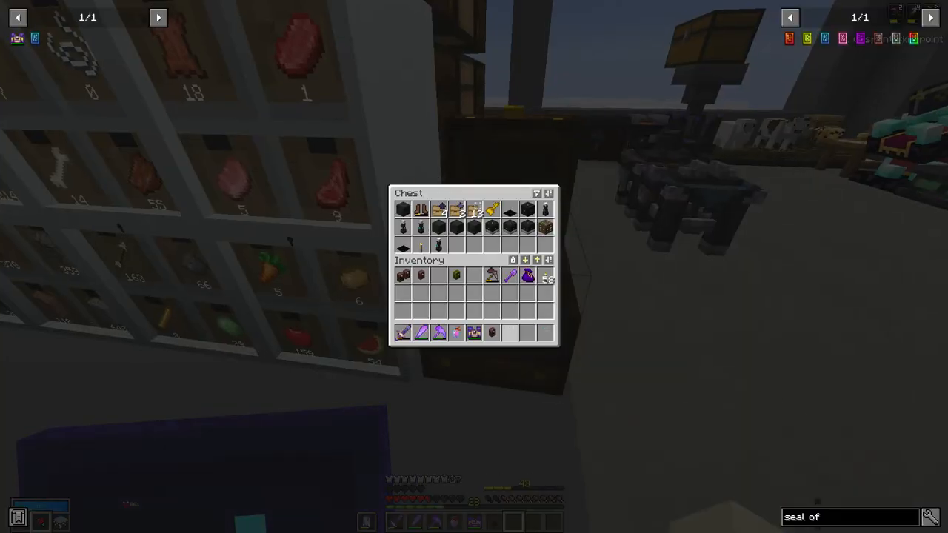
mouse_move(527, 209)
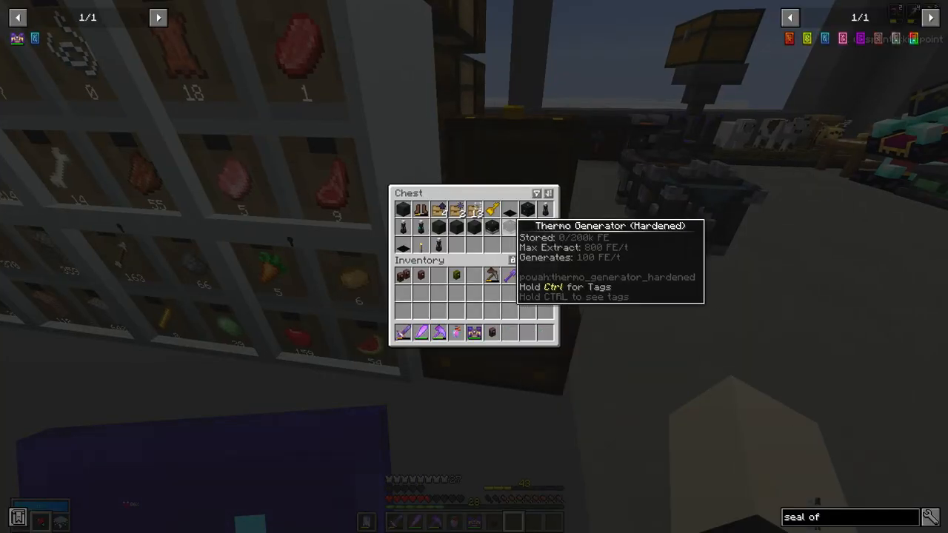
key("Escape")
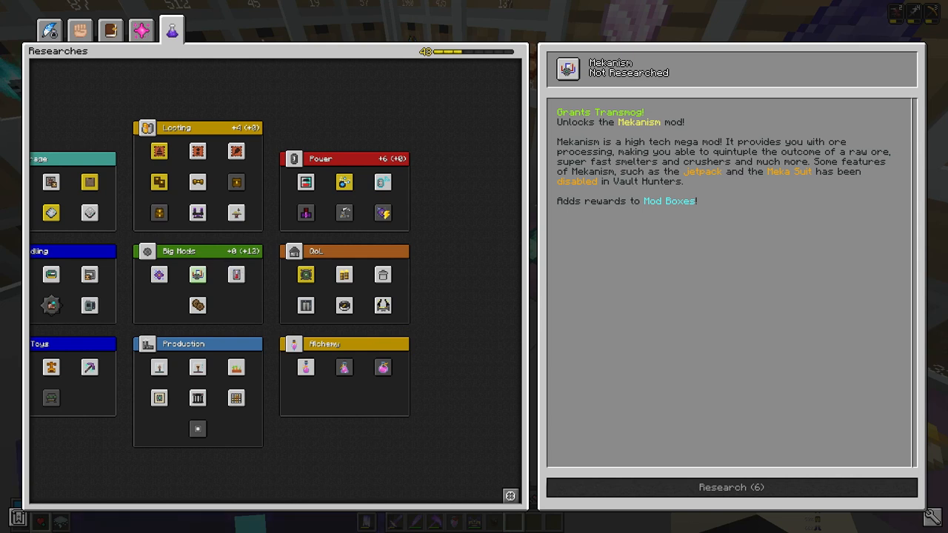
mouse_move(198, 305)
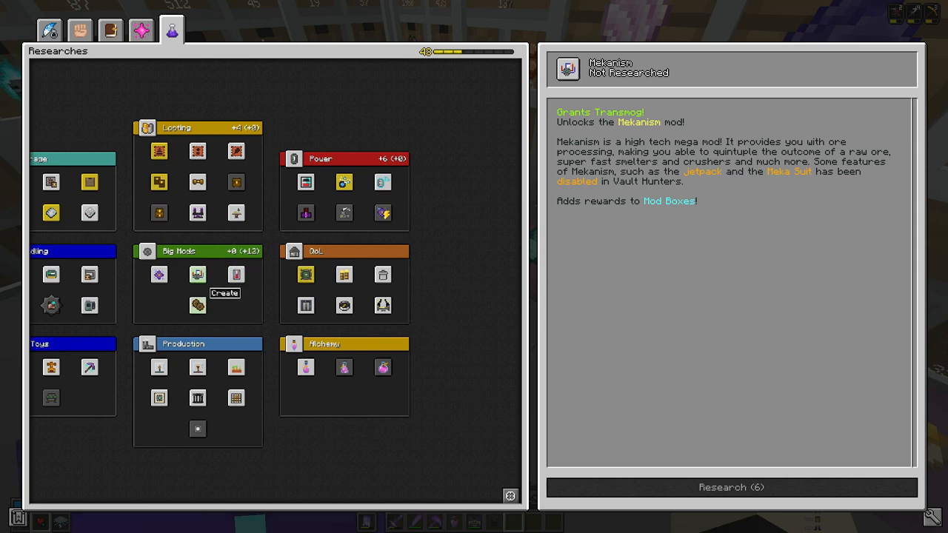
Show the Create mod research details, costing 6 points and unresearched
left_click(198, 305)
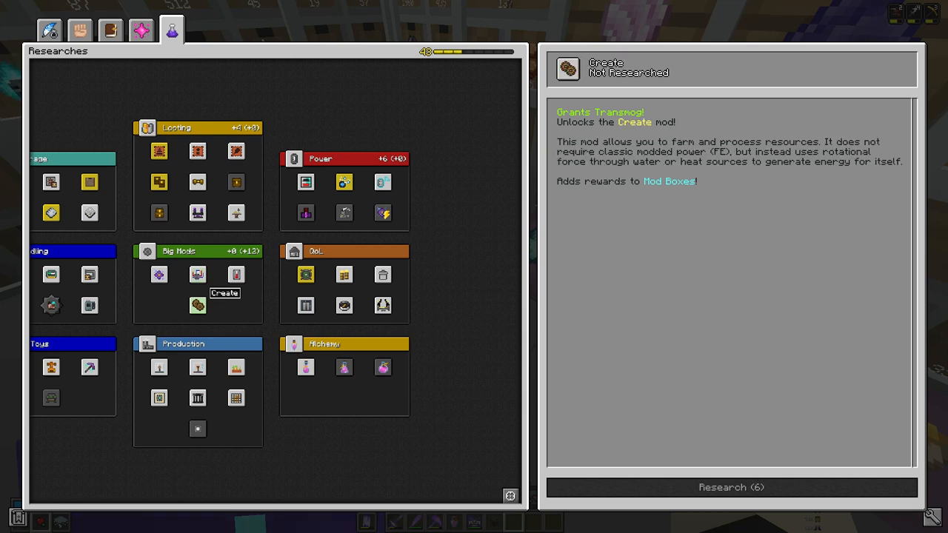
mouse_move(196, 305)
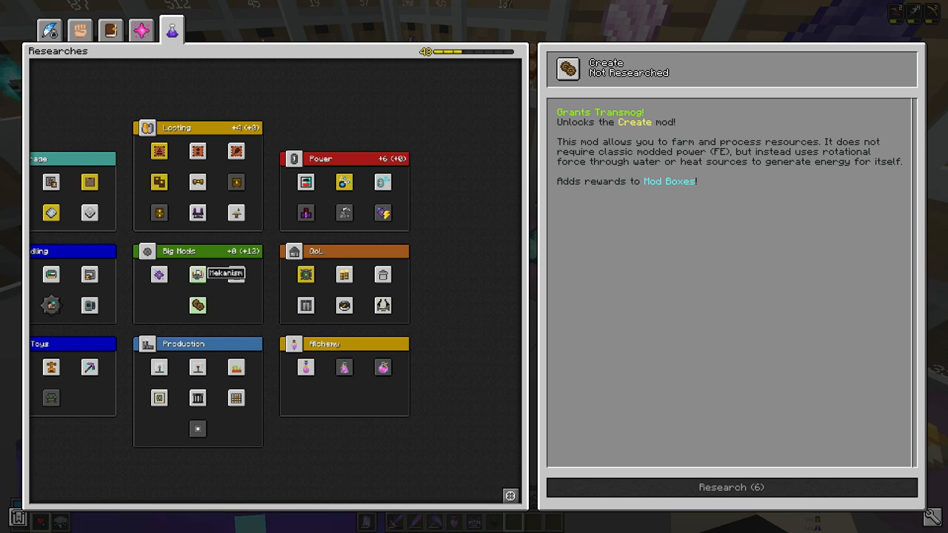
mouse_move(383, 305)
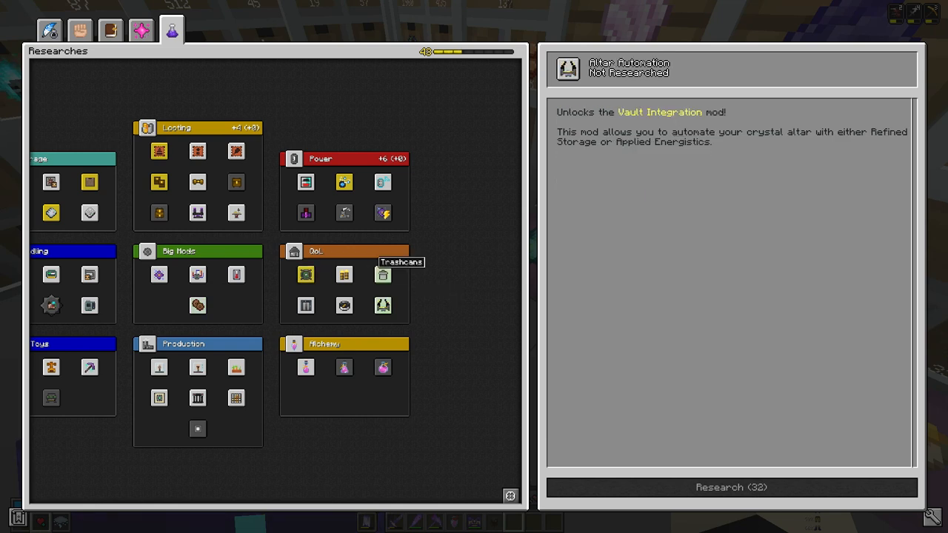
mouse_move(344, 275)
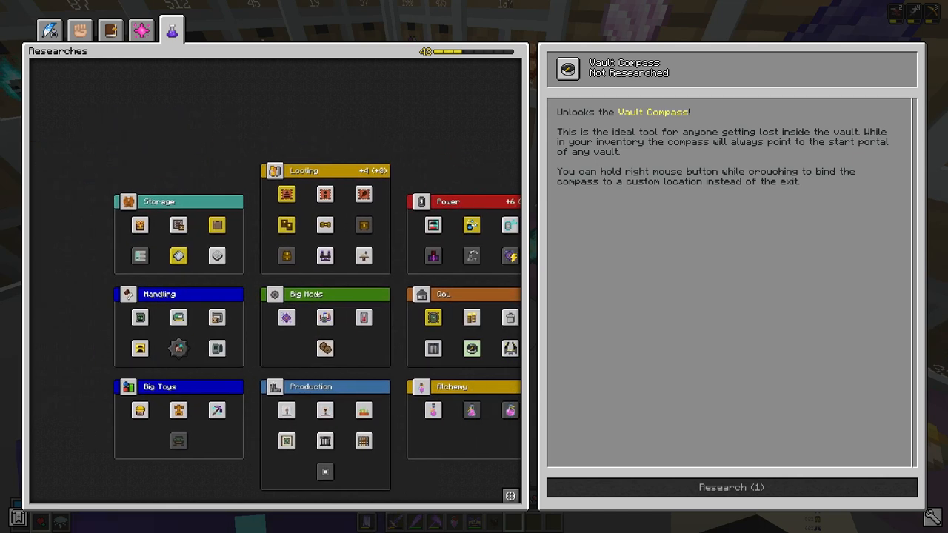
mouse_move(216, 255)
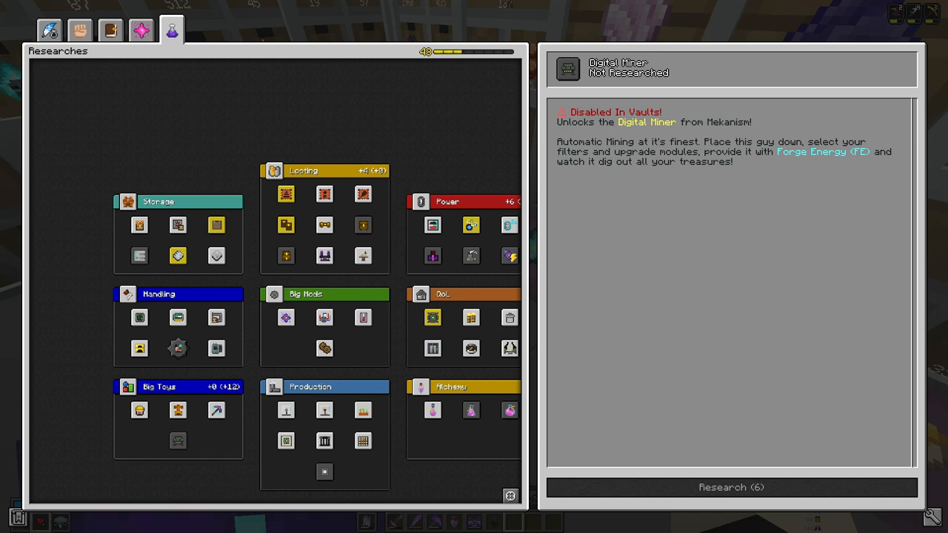
mouse_move(362, 410)
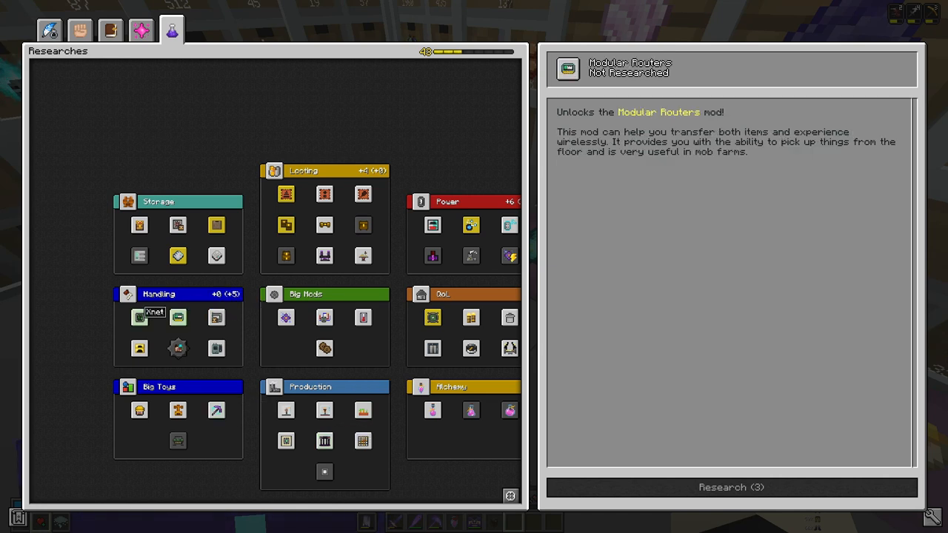
mouse_move(324, 440)
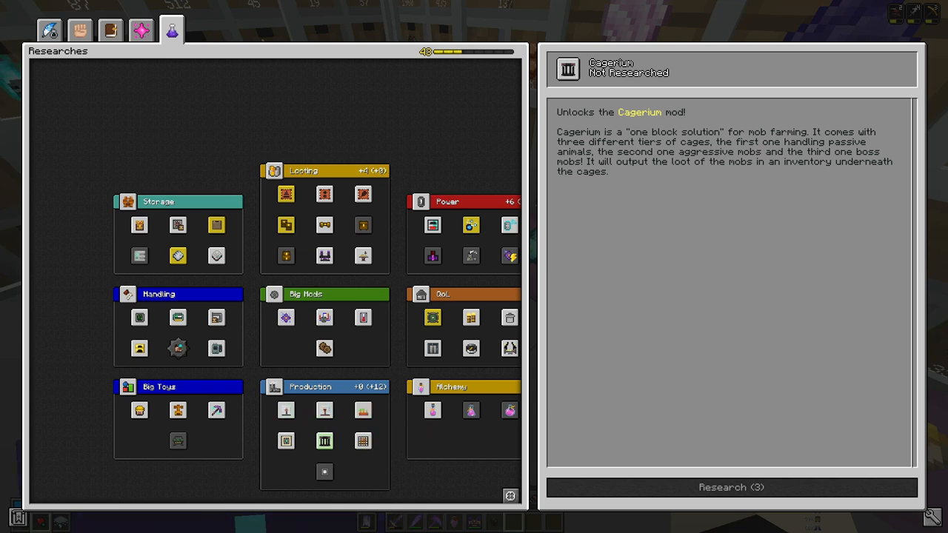
mouse_move(509, 349)
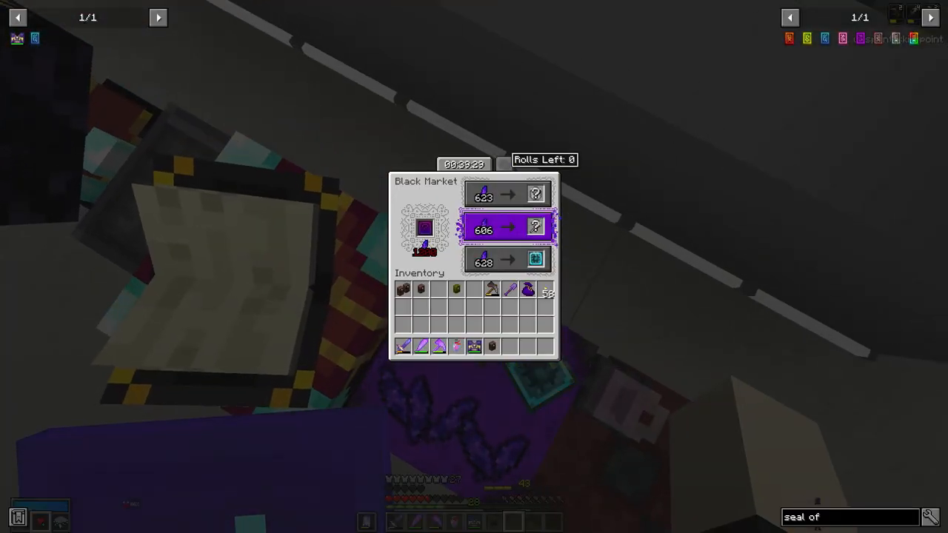
Check the black market, the 4k Storage Disk, and the disk drive at 84% full
key("Escape")
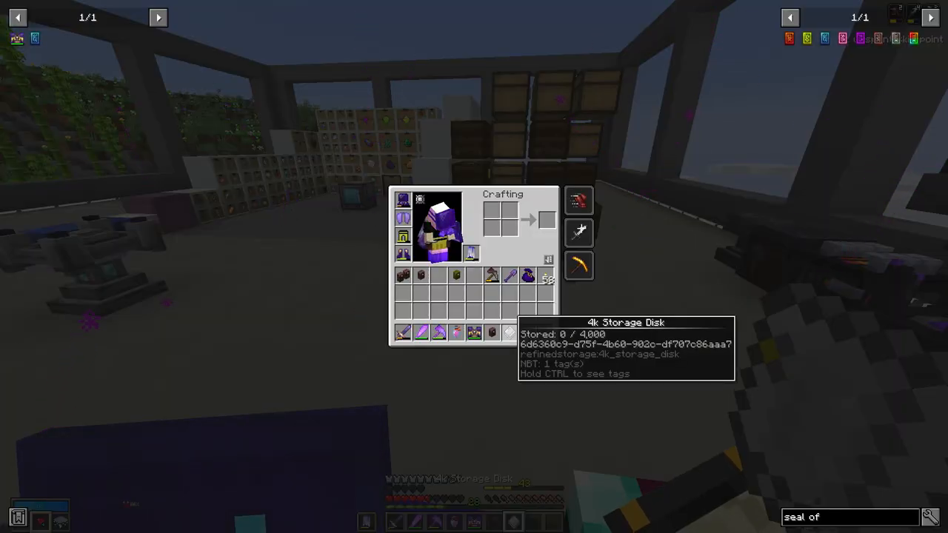
key("Escape")
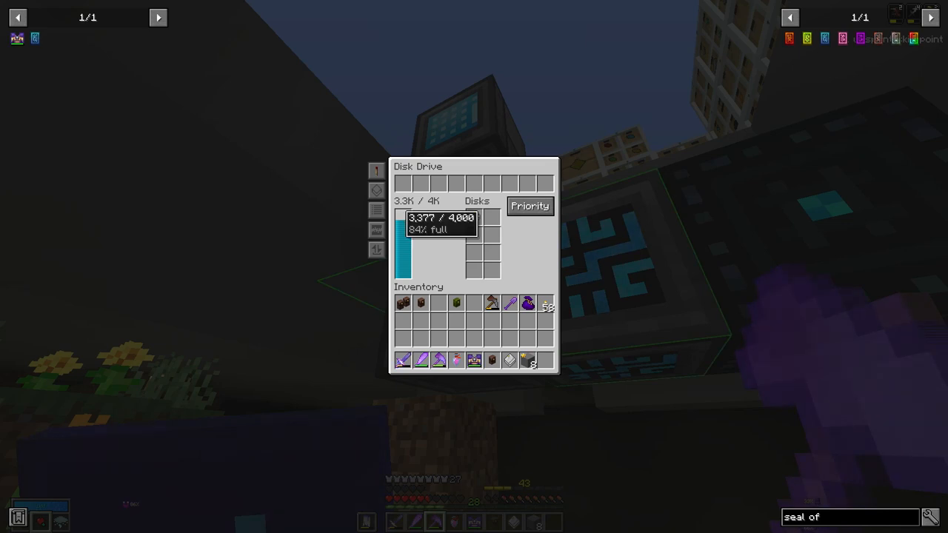
key("Escape")
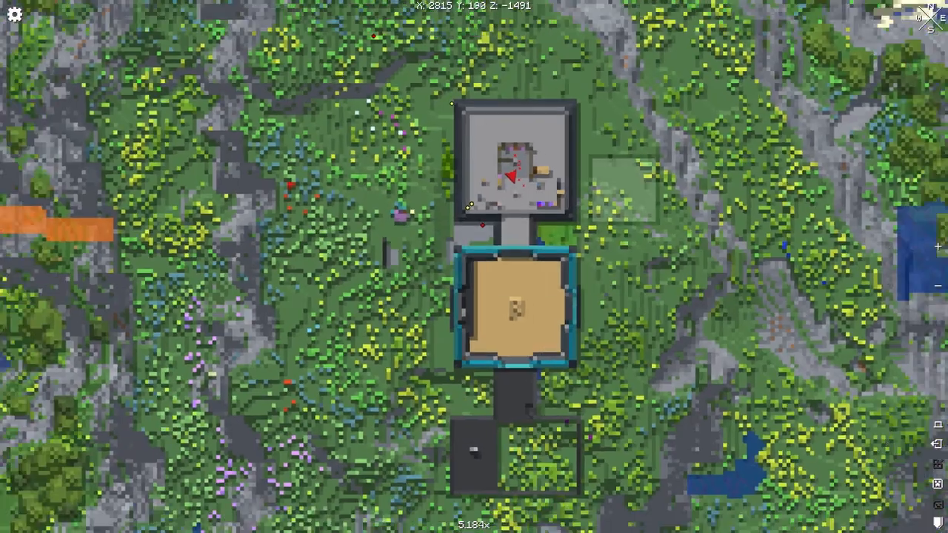
Zoom the Xaero world map out to show the base and surrounding landscape
scroll("down", 3)
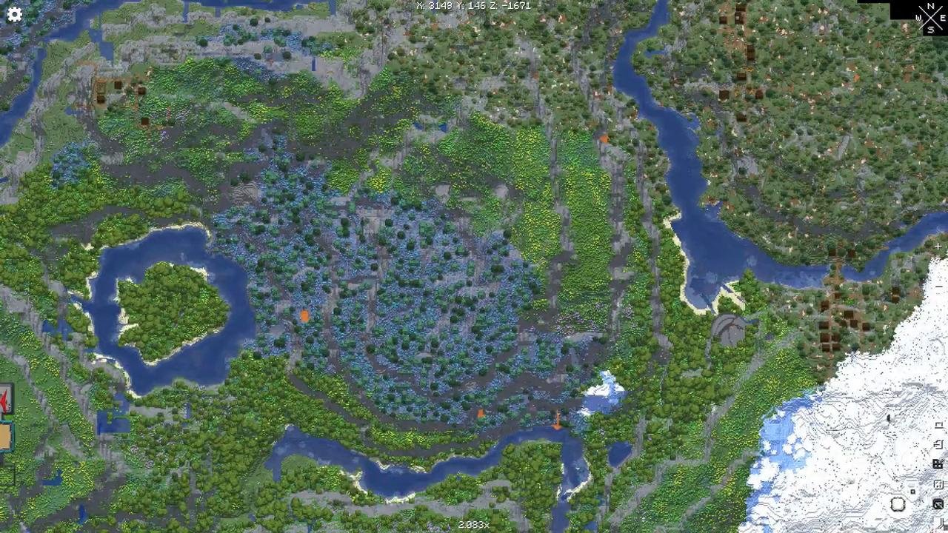
scroll("down", 3)
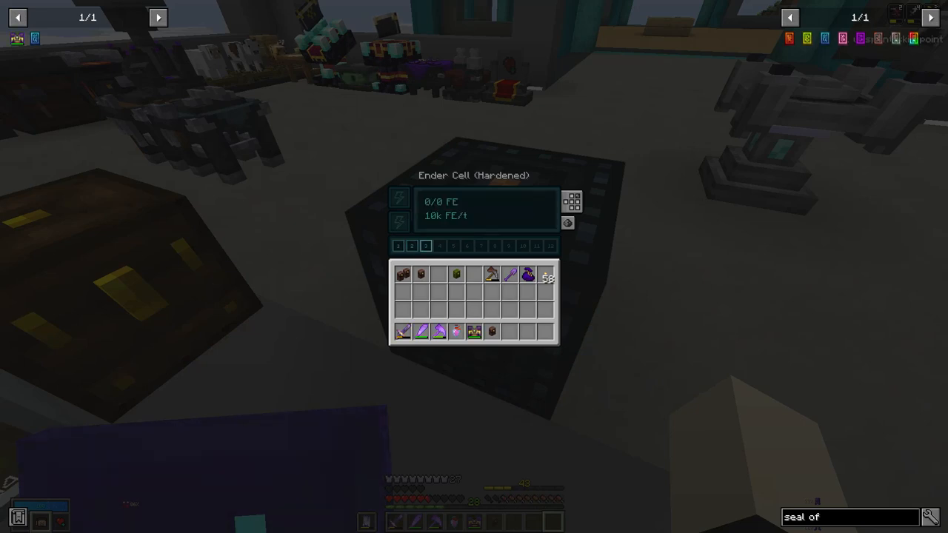
Leave the Hardened Ender Cell screen showing 0 FE stored
key("Escape")
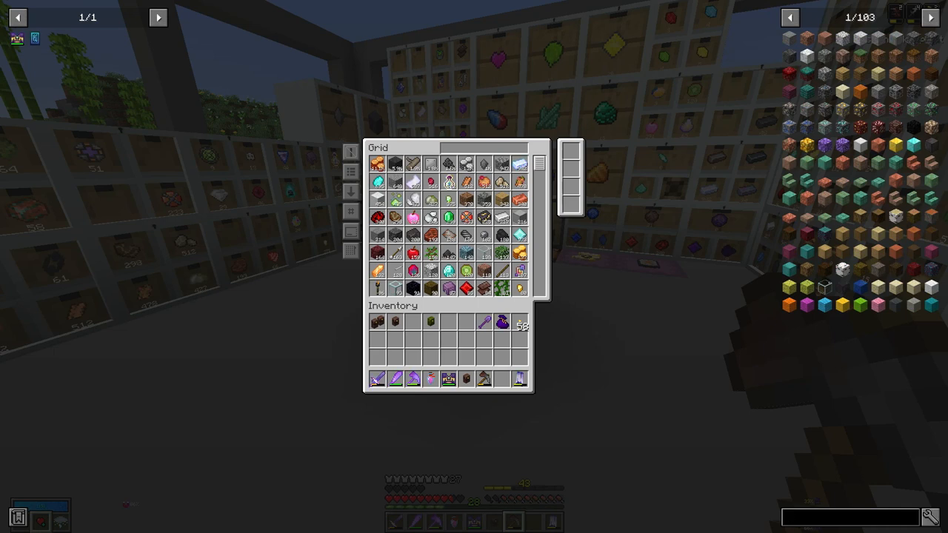
type("@")
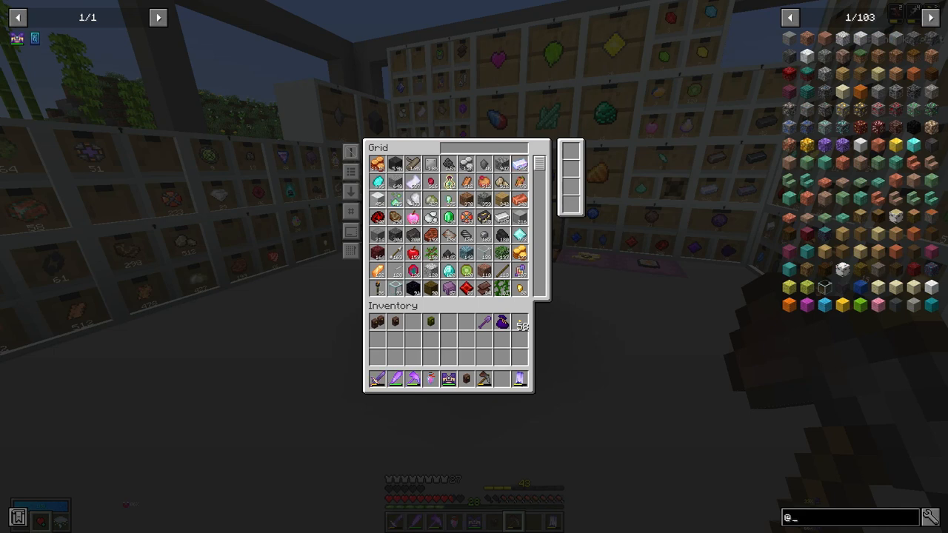
type("stor")
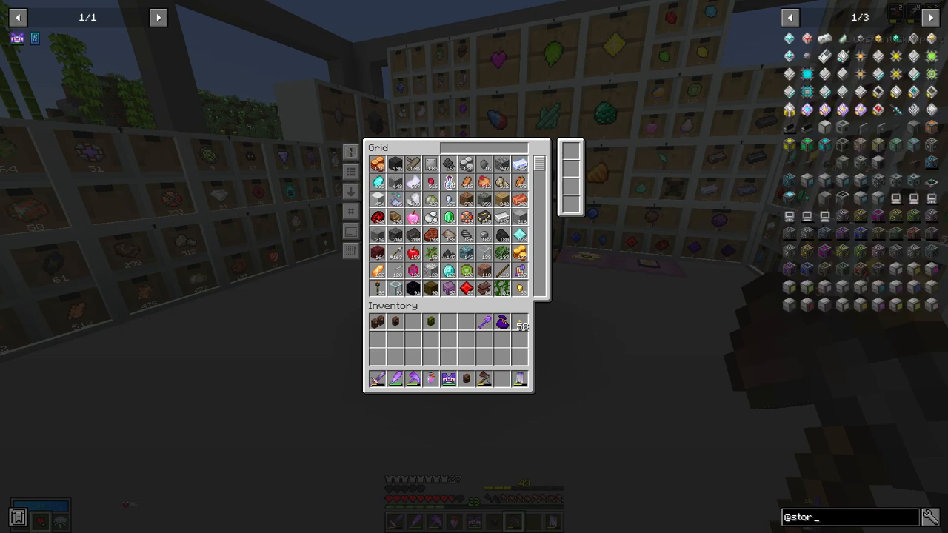
key("Backspace")
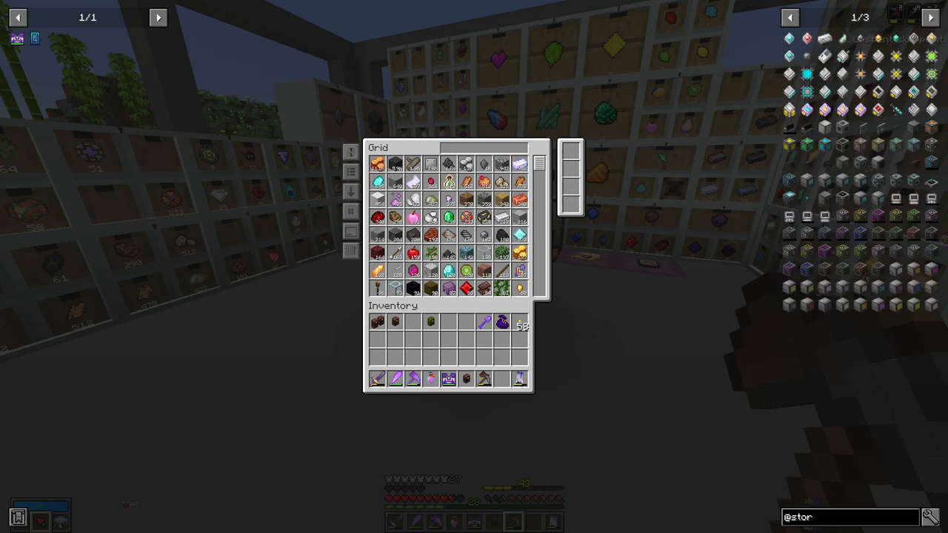
mouse_move(824, 125)
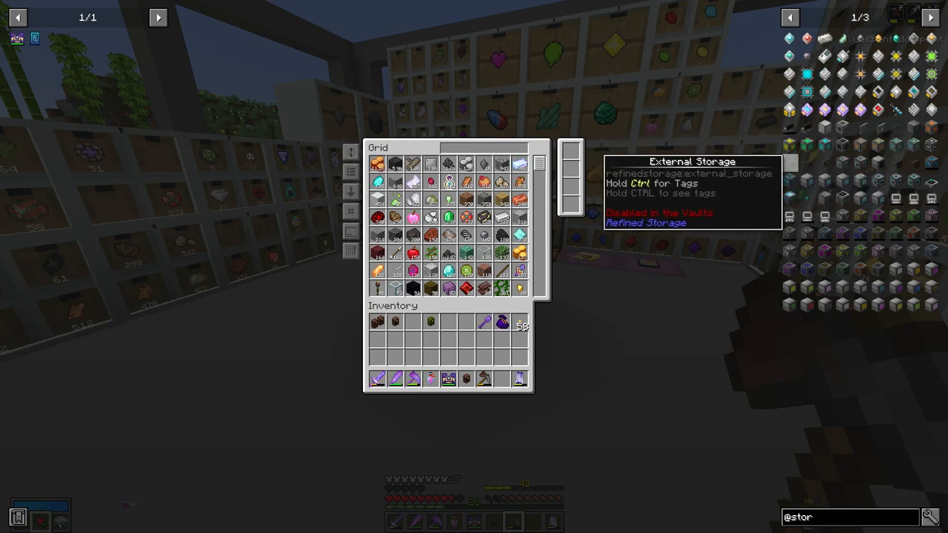
mouse_move(896, 163)
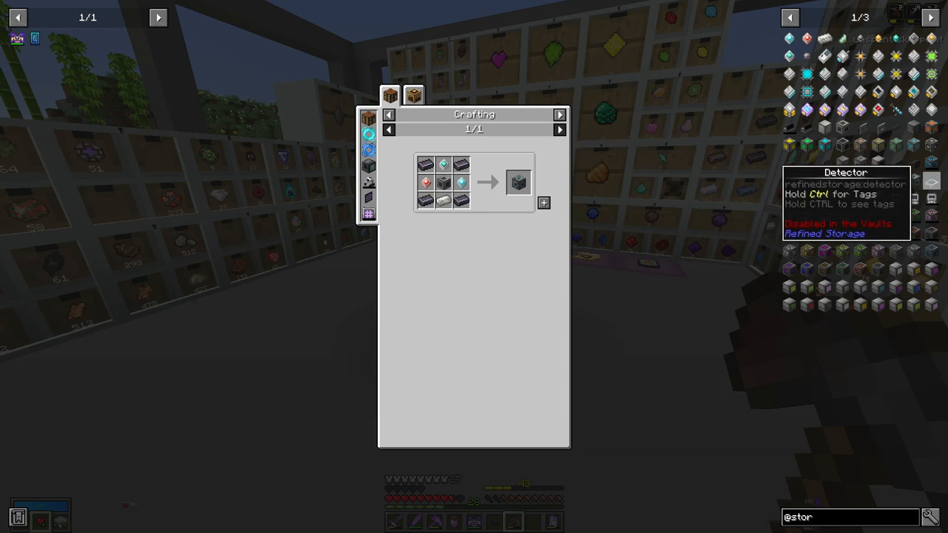
mouse_move(877, 180)
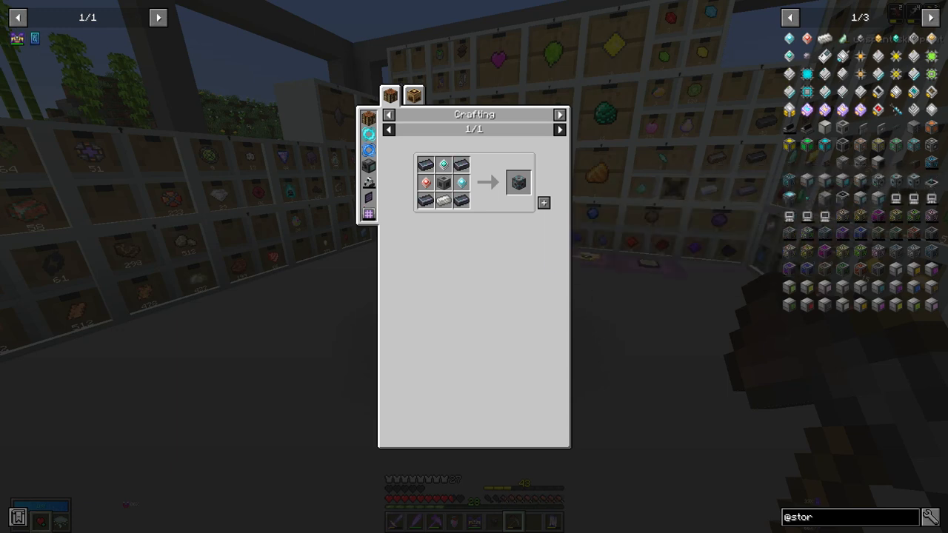
key("Escape")
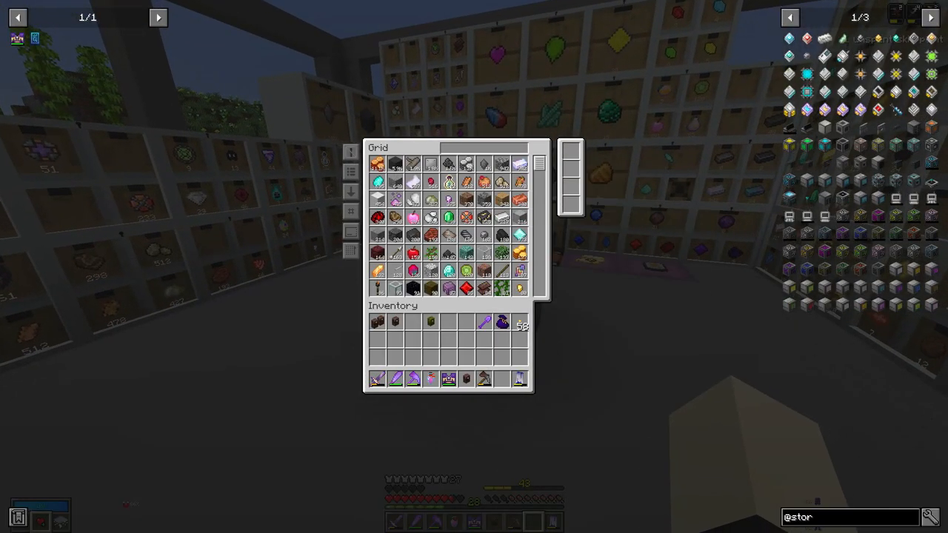
Look over the vault catalysts in the shulker box, including the Chaos Vault Catalyst
type("gr")
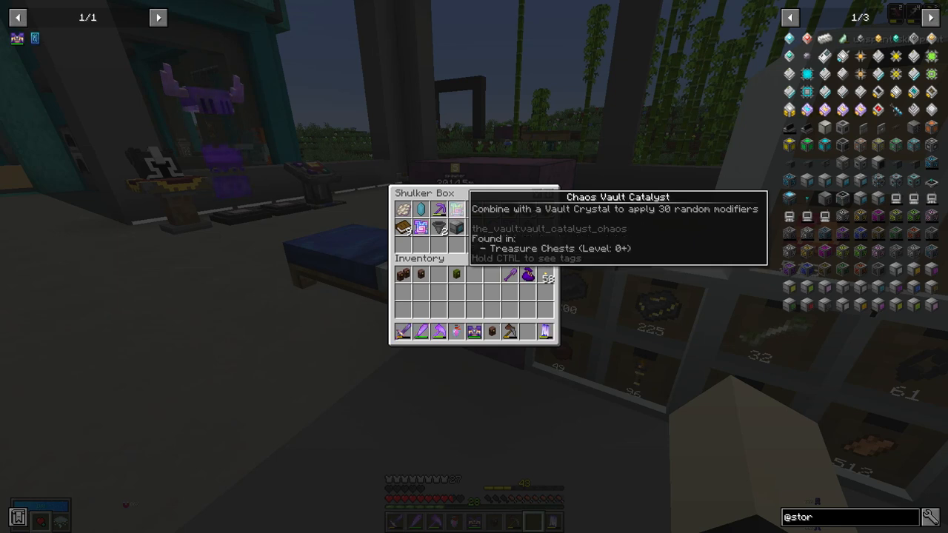
key("Escape")
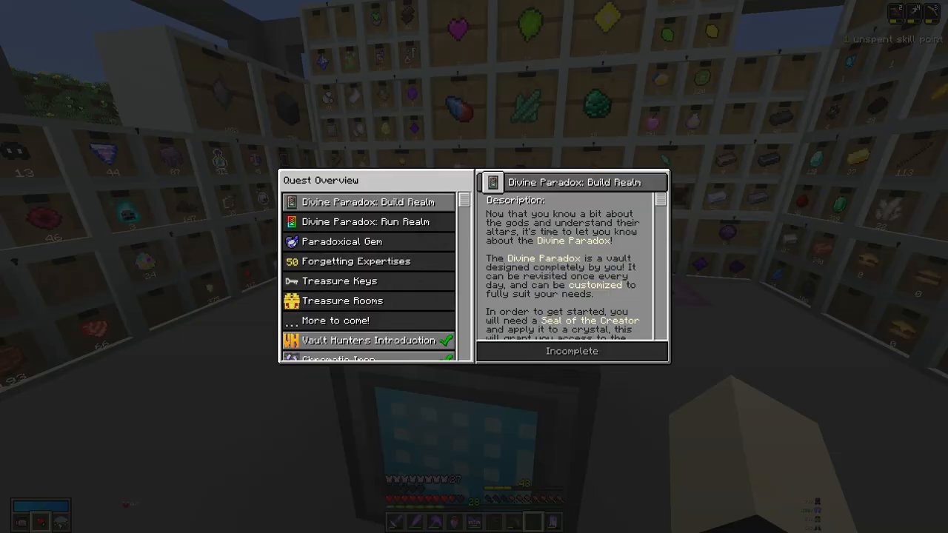
scroll("down", 3)
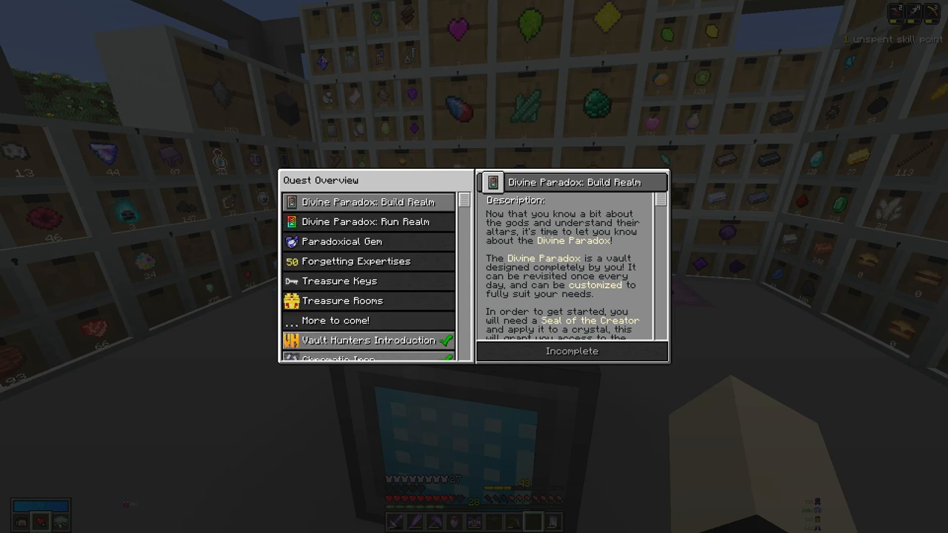
key("Escape")
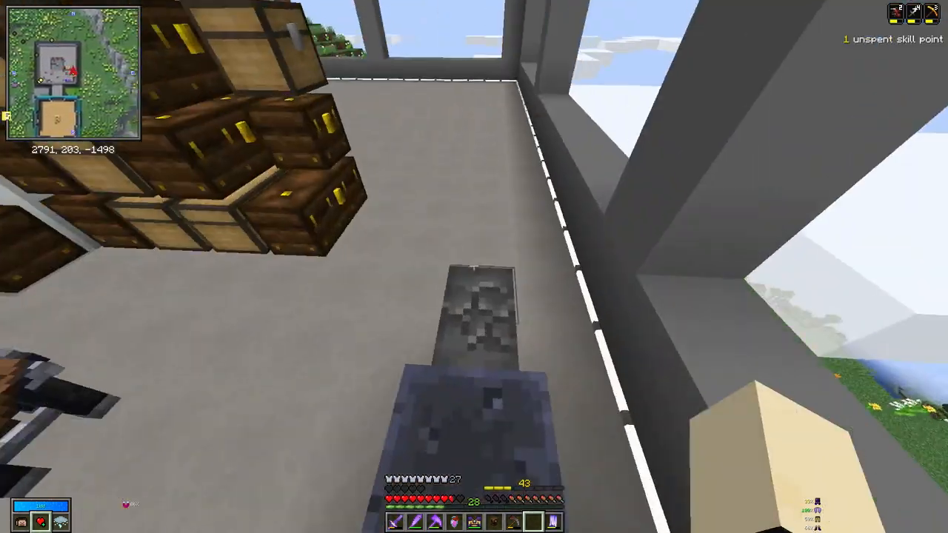
mouse_move(474, 266)
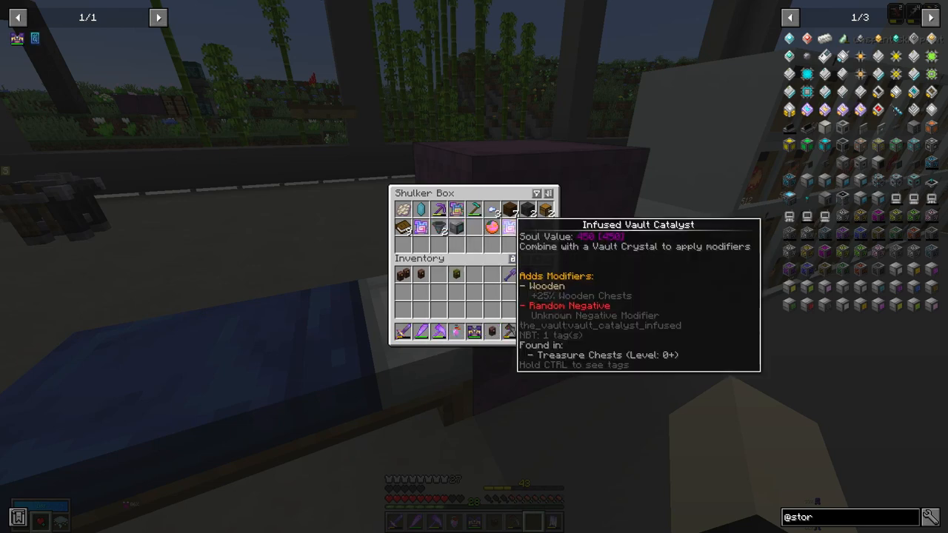
Check the Infused Vault Catalyst, then switch to the Researches page
key("Escape")
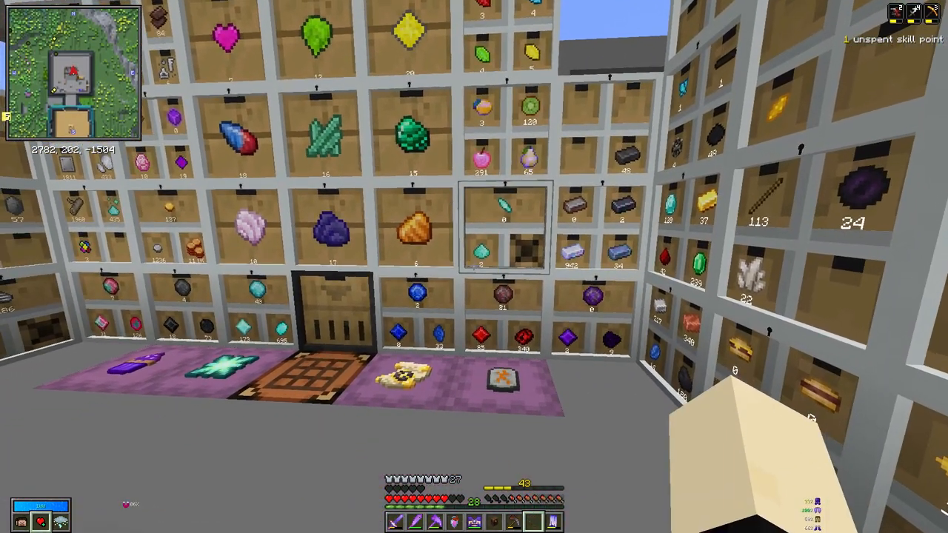
mouse_move(474, 266)
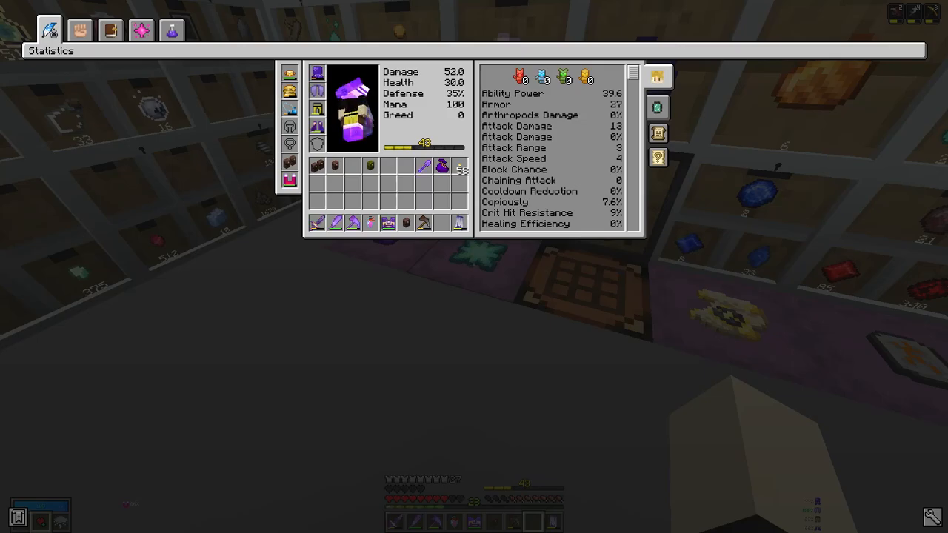
left_click(170, 29)
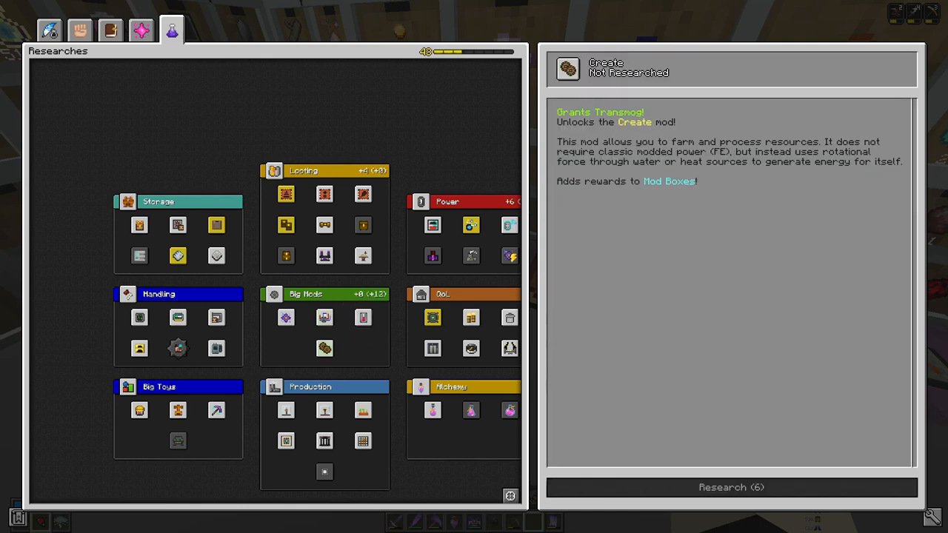
mouse_move(324, 316)
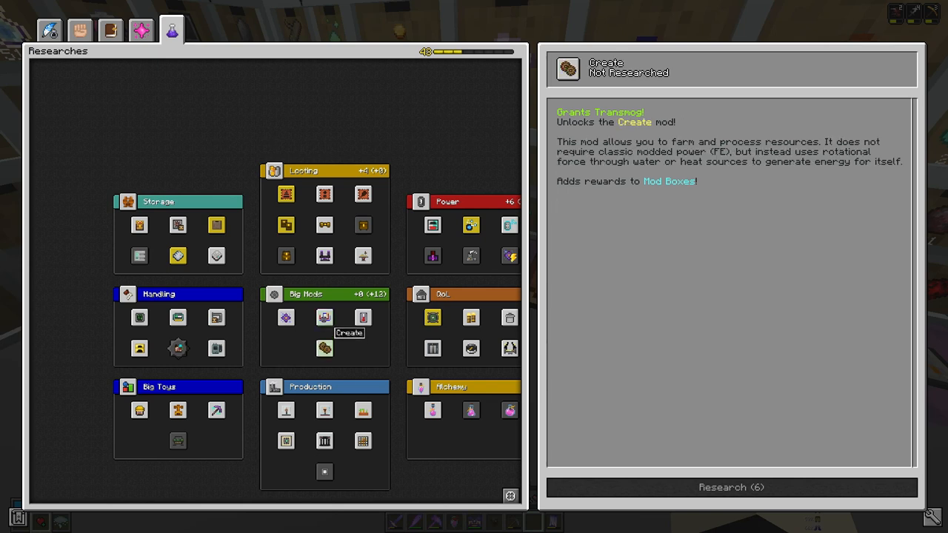
mouse_move(324, 316)
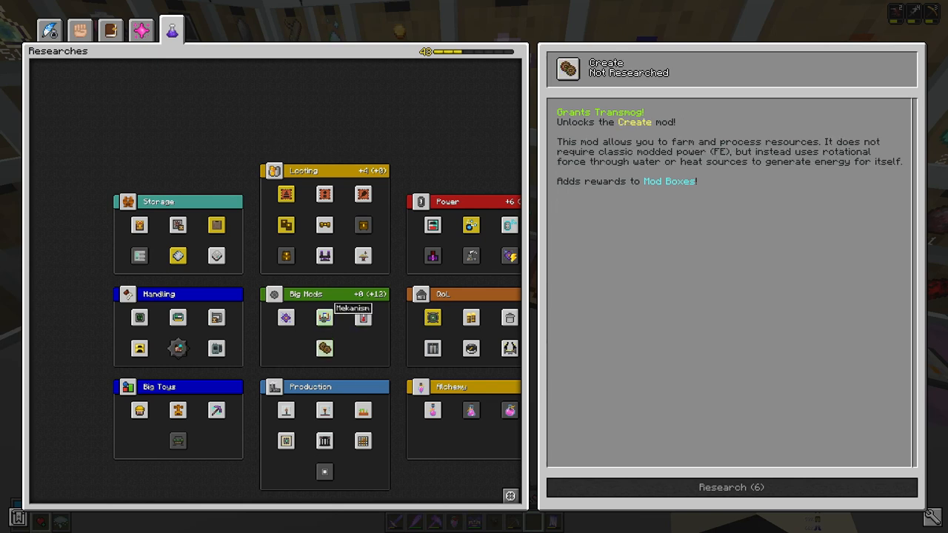
mouse_move(324, 348)
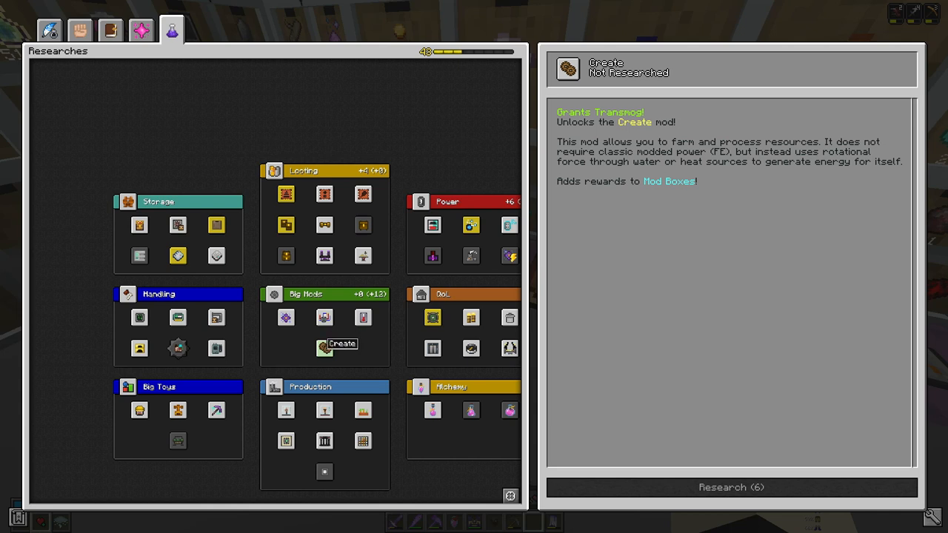
mouse_move(323, 317)
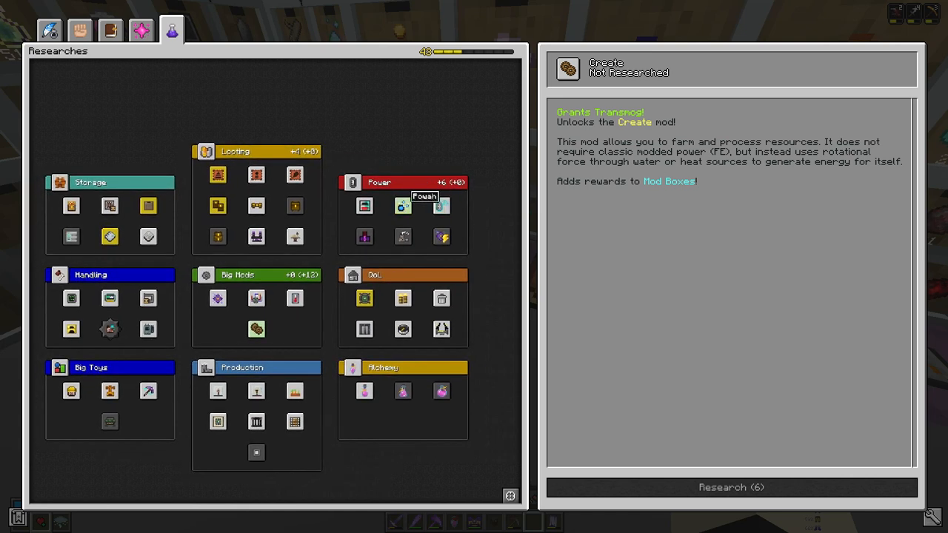
Show the unresearched Mekanism Generators research in the Power group, costing 14 points
left_click(404, 206)
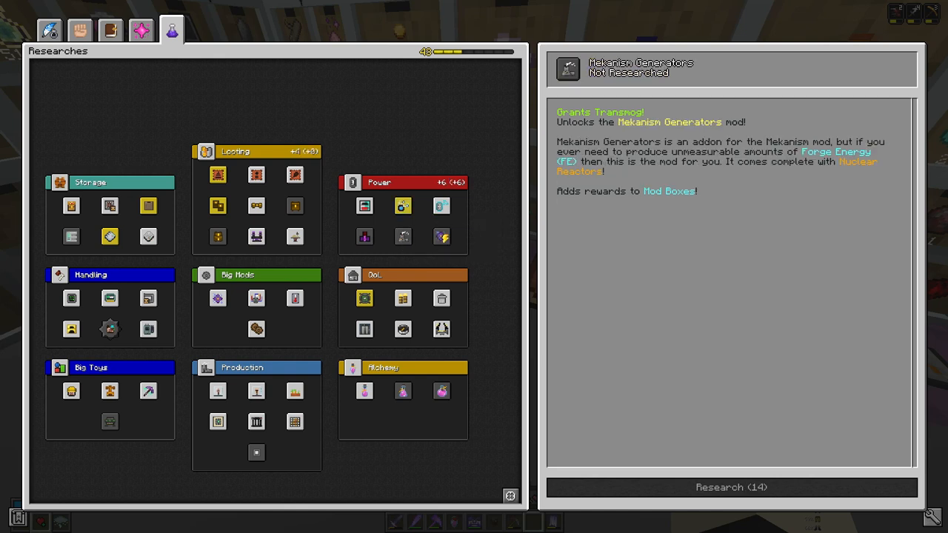
mouse_move(440, 206)
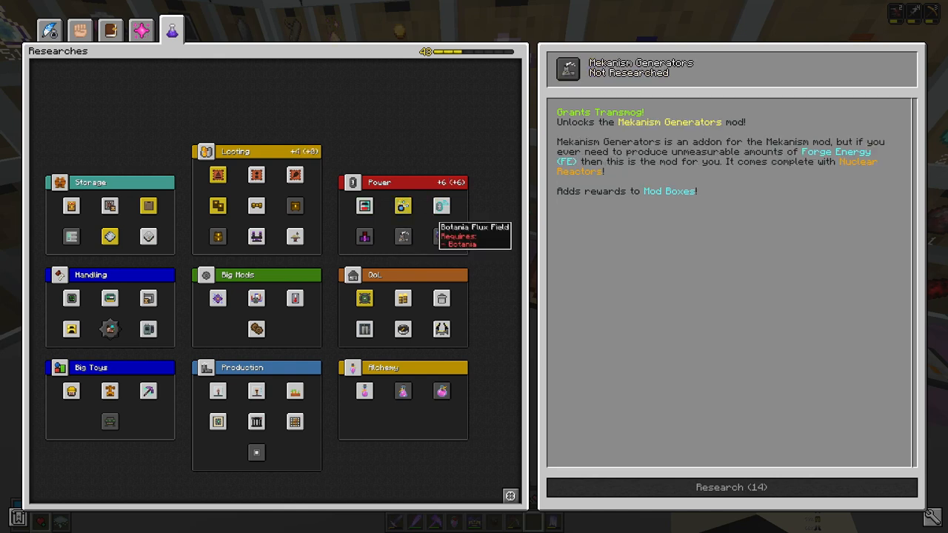